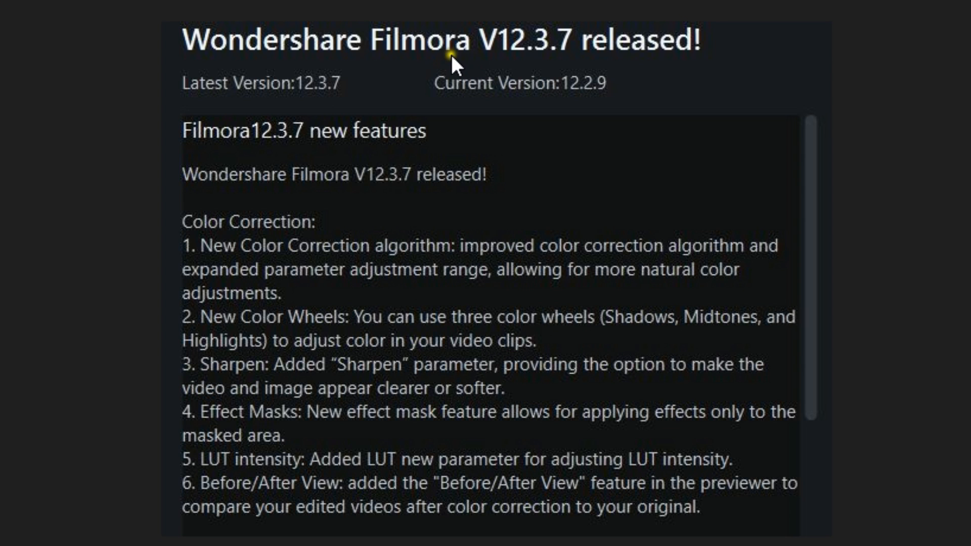
mouse_move(669, 66)
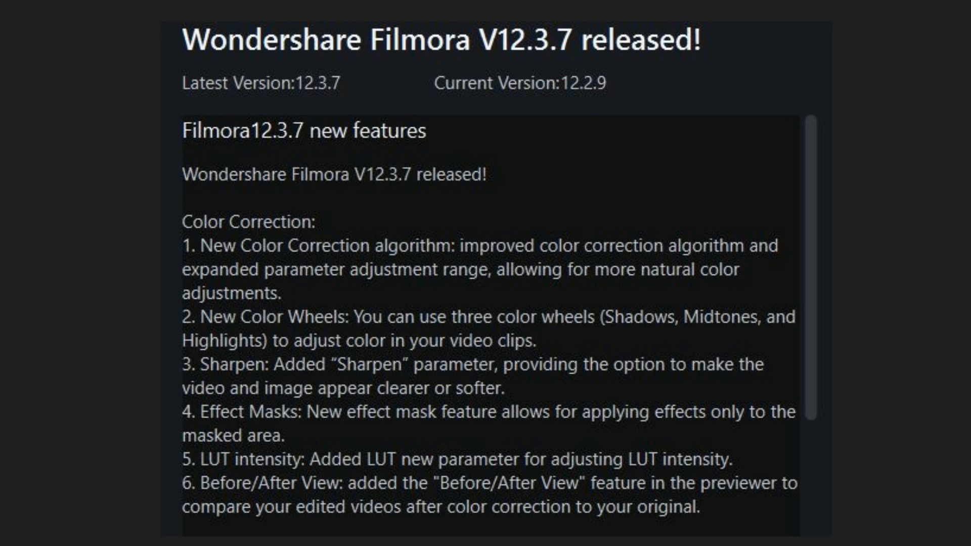
Step: Scroll past the release notes and launch Filmora's Avatar Presentation tool from the start screen
scroll("down", 3)
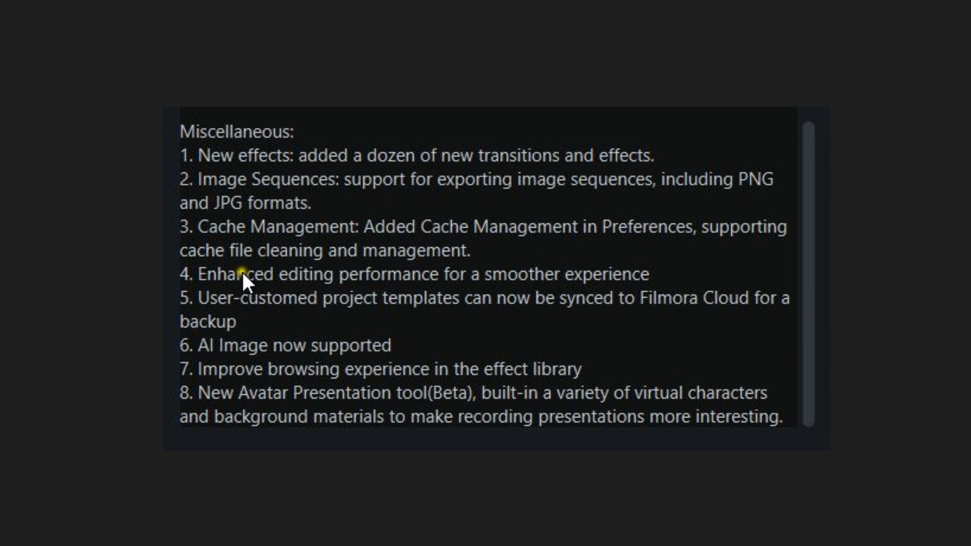
mouse_move(231, 406)
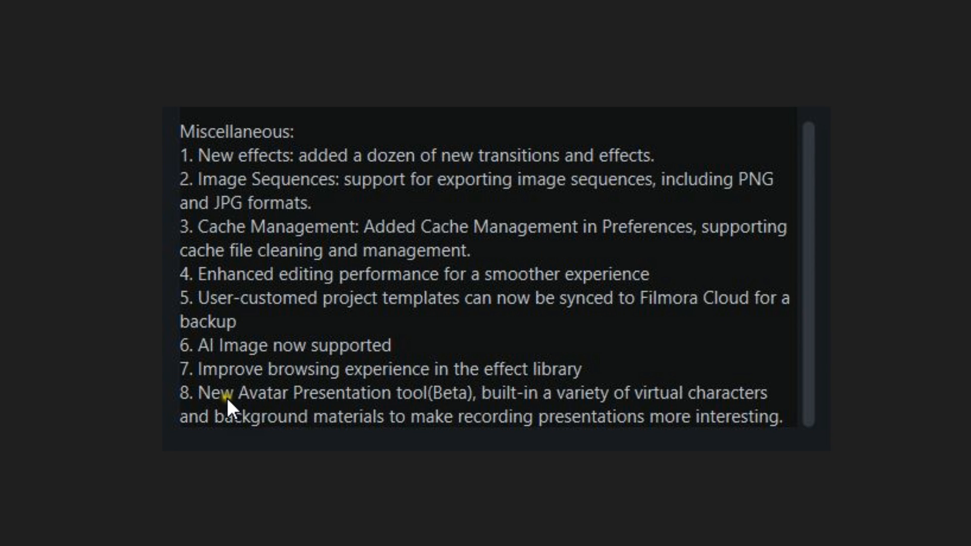
mouse_move(467, 418)
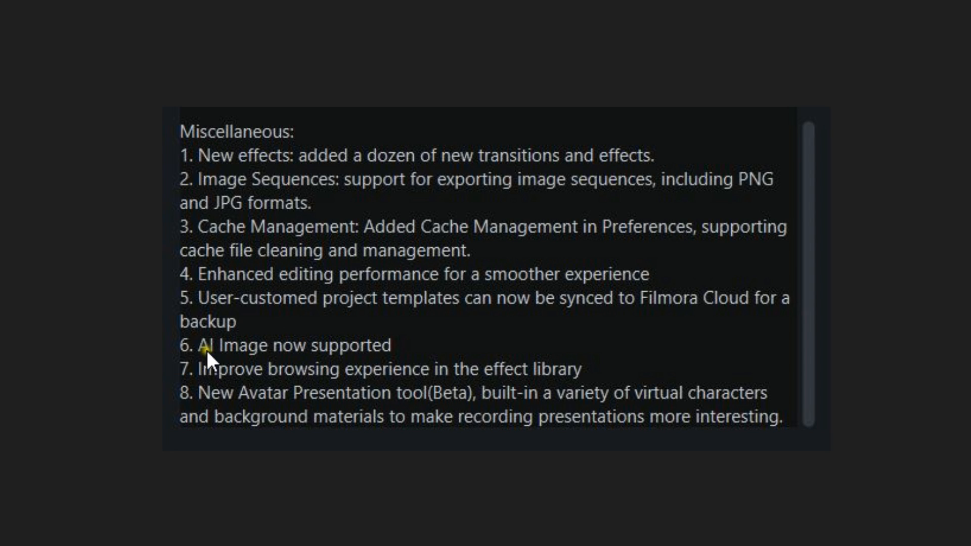
mouse_move(251, 367)
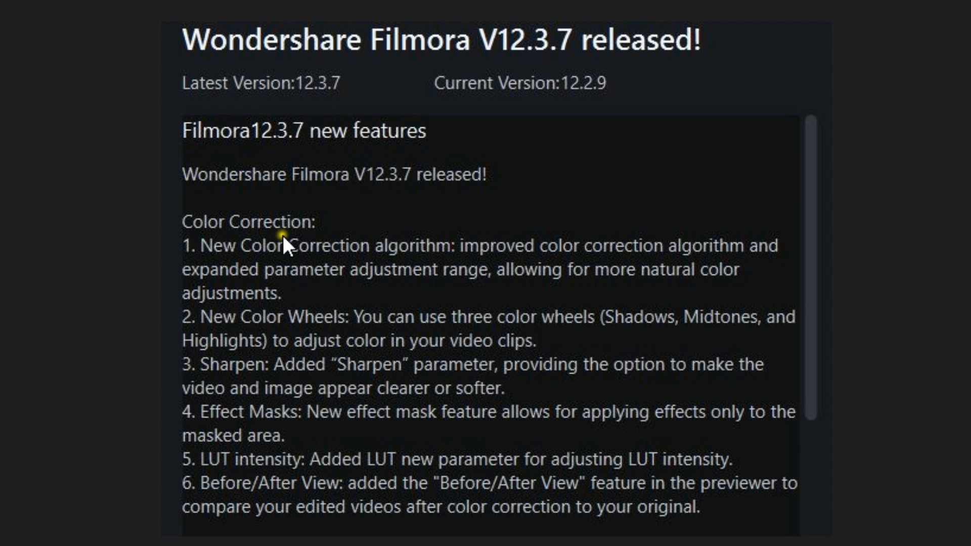
mouse_move(296, 470)
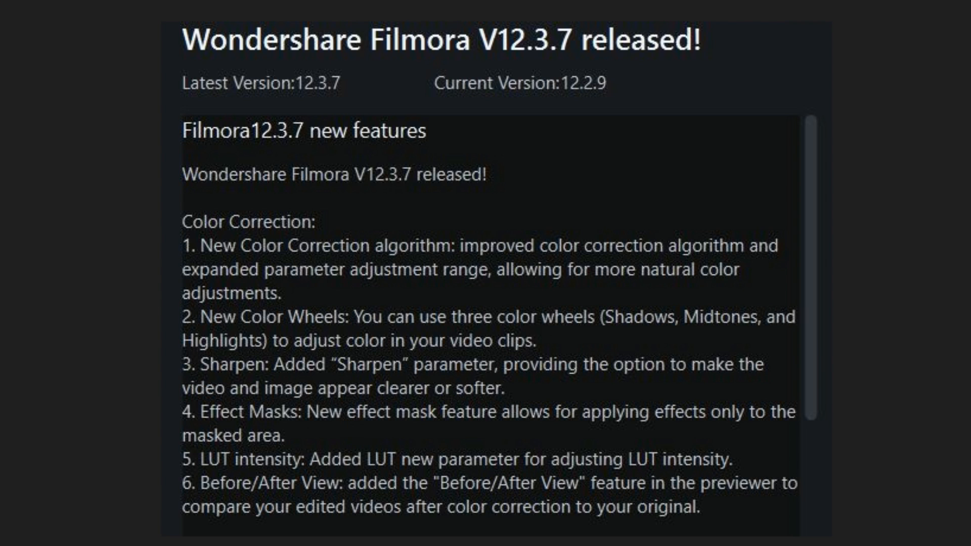
scroll("down", 3)
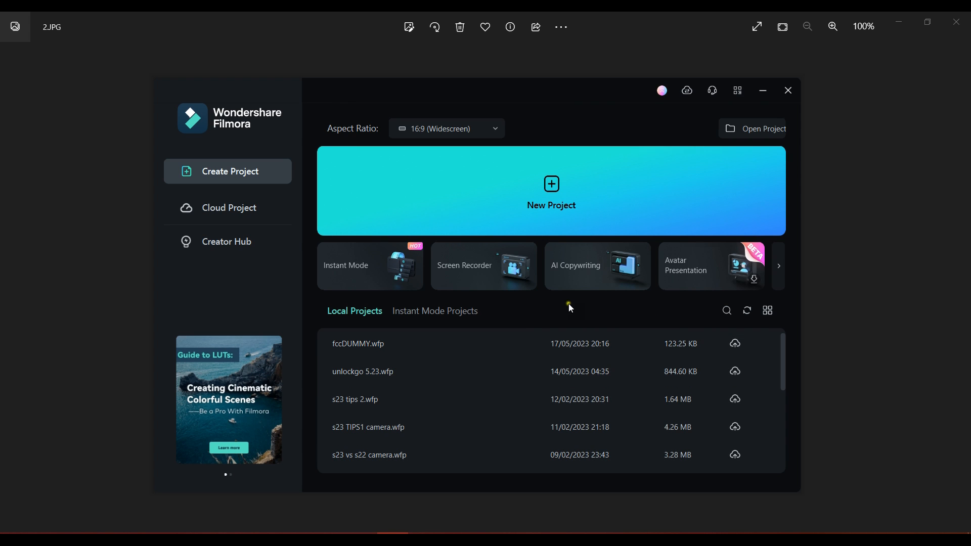
mouse_move(712, 260)
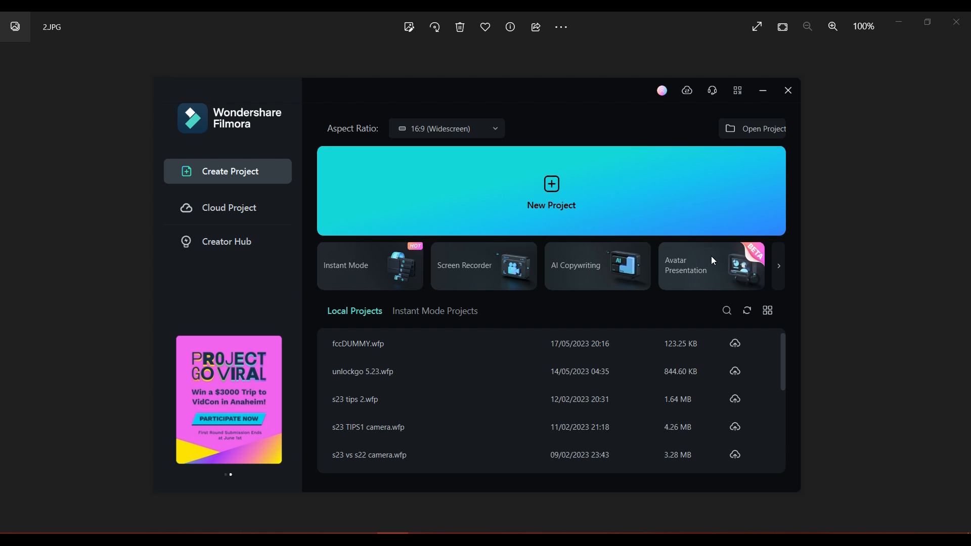
left_click(710, 267)
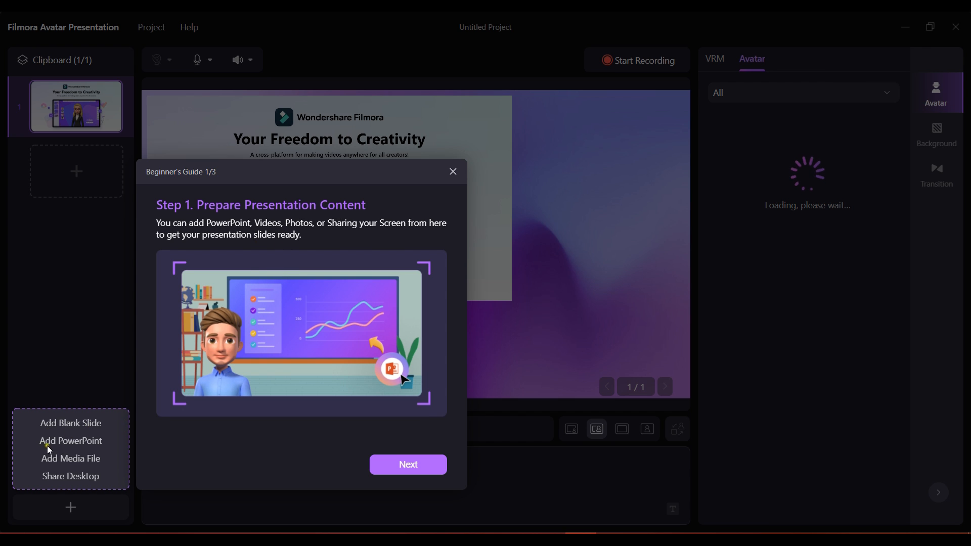
mouse_move(277, 475)
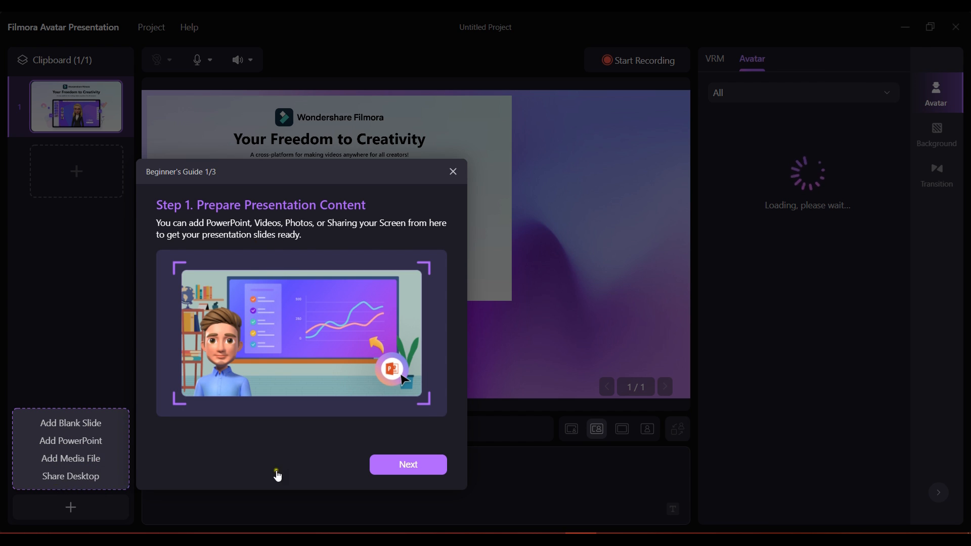
Step: Step through all three beginner's guide pages and dismiss it with Got it!
left_click(407, 464)
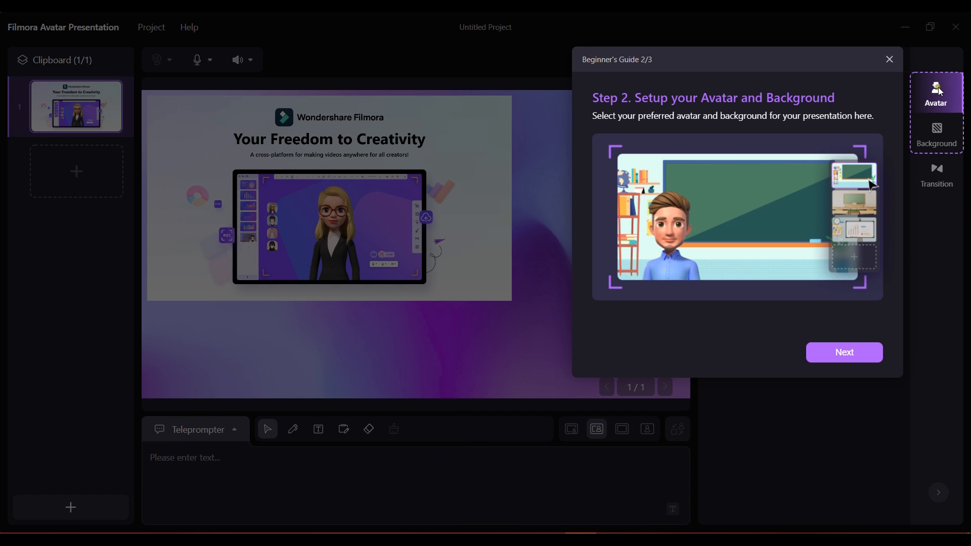
mouse_move(673, 233)
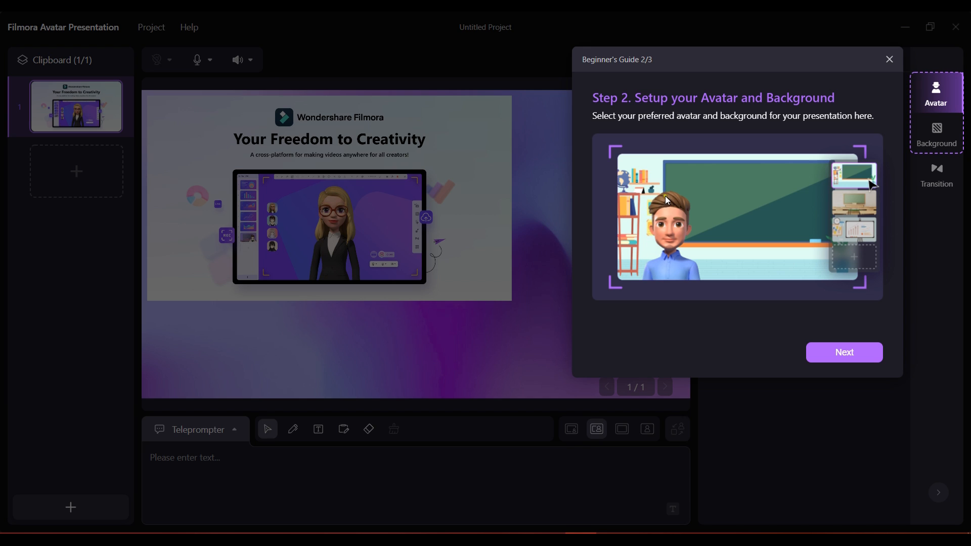
mouse_move(785, 227)
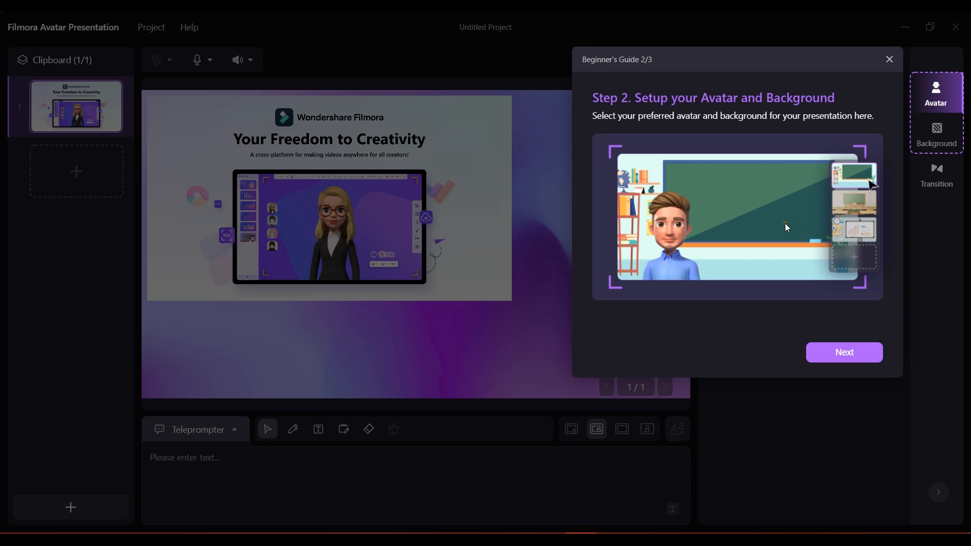
mouse_move(760, 231)
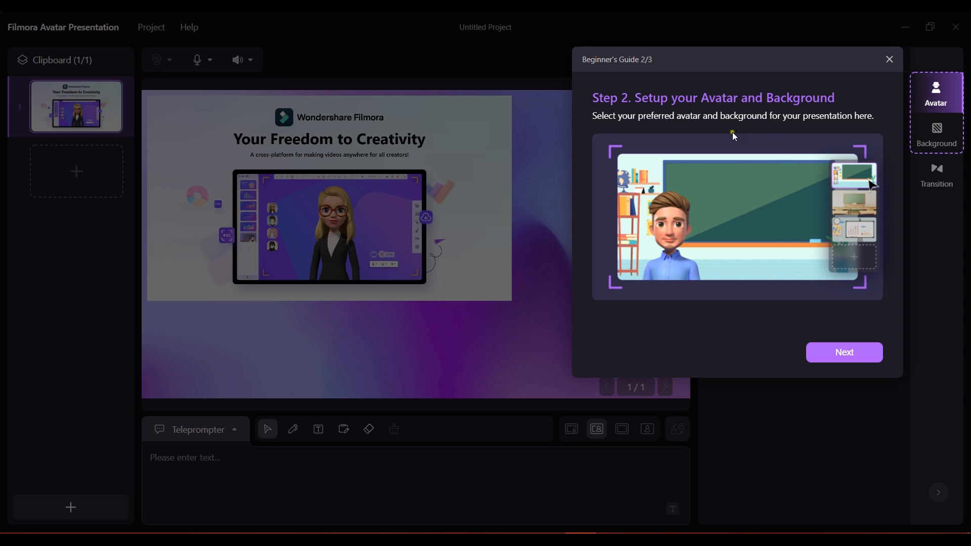
mouse_move(886, 326)
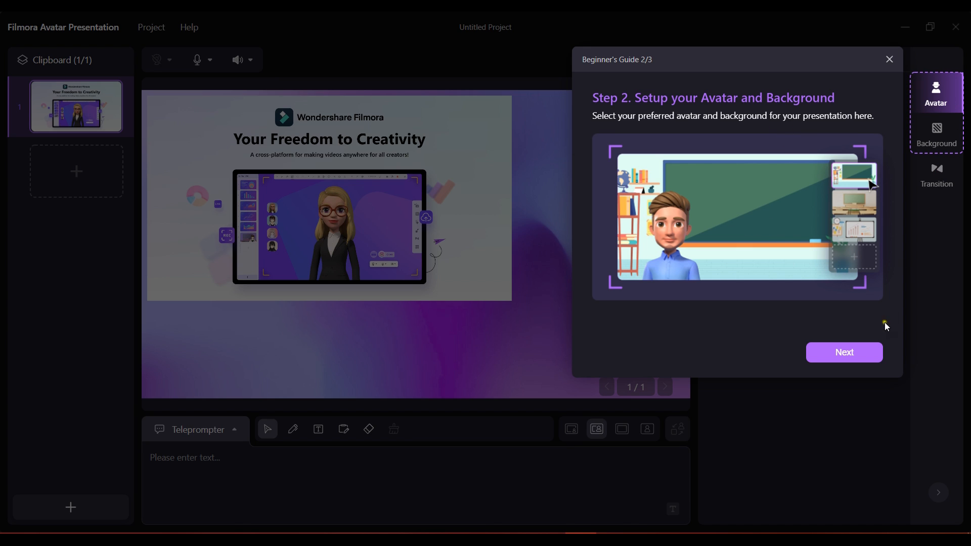
left_click(843, 352)
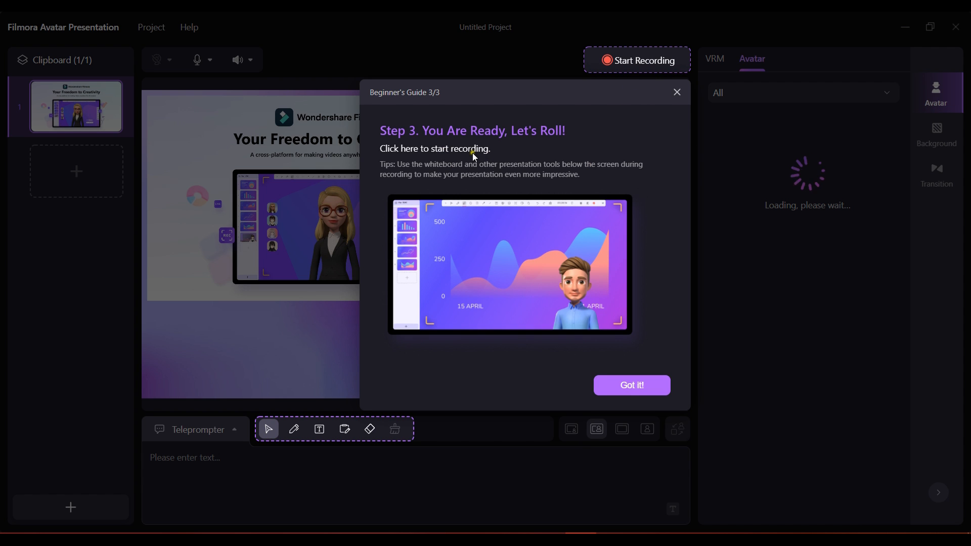
left_click(632, 385)
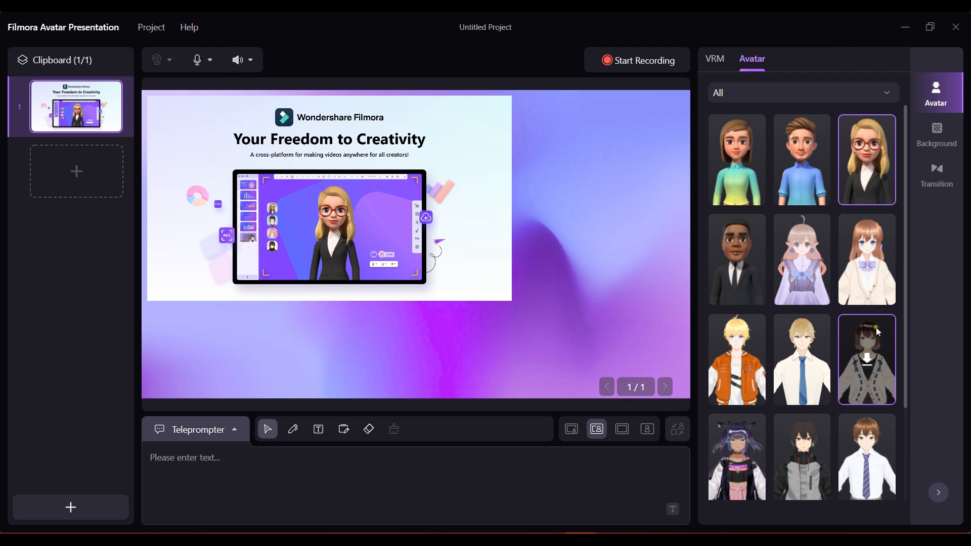
Step: Add a blank second slide from the Clipboard panel and review the microphone input list
scroll("down", 3)
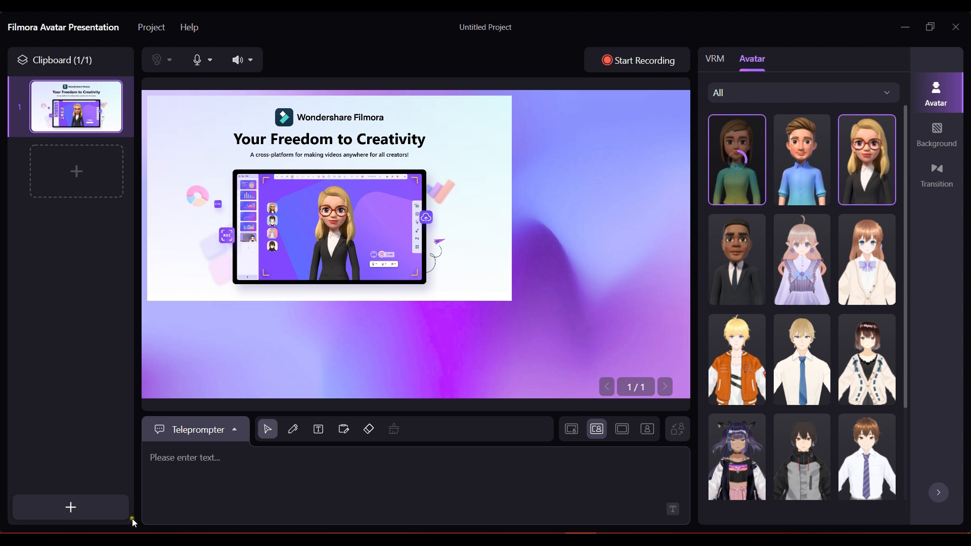
left_click(70, 507)
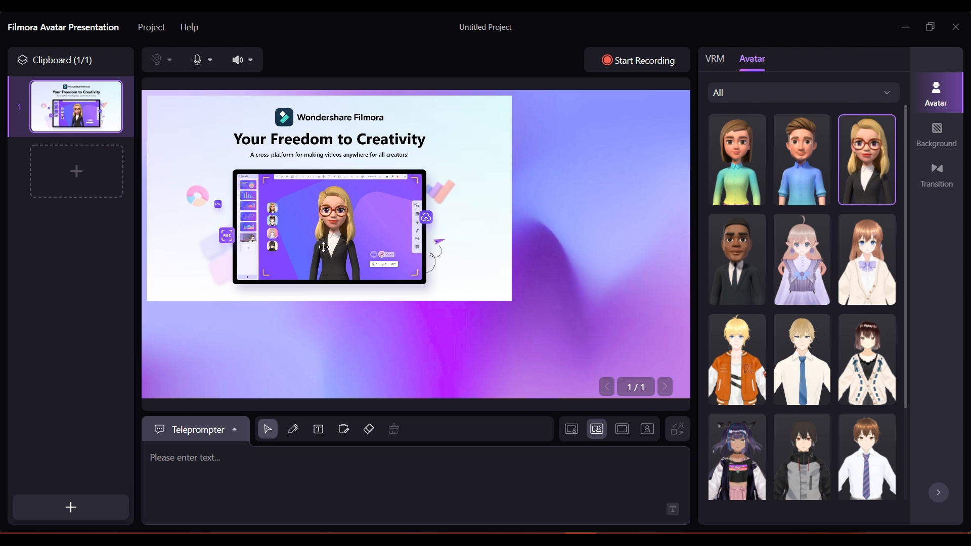
left_click(76, 171)
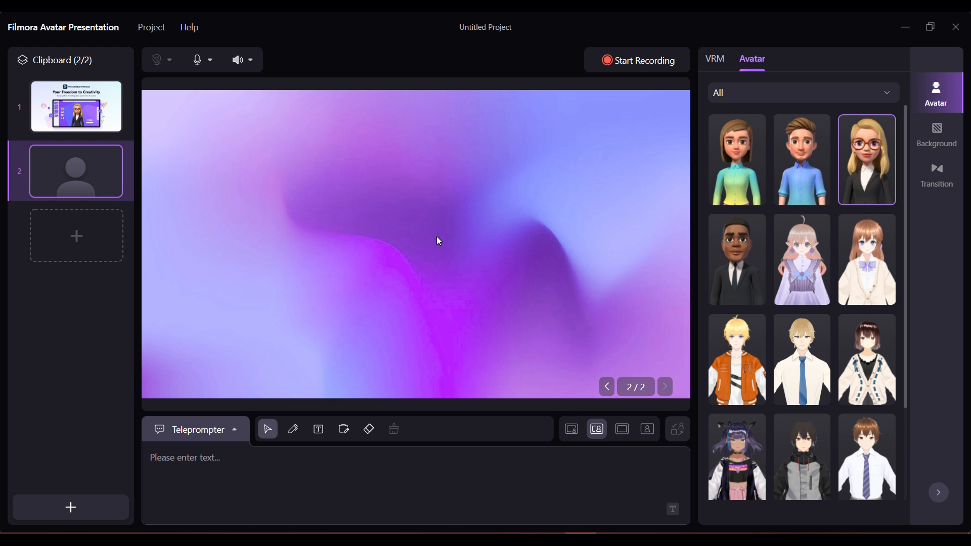
left_click(210, 60)
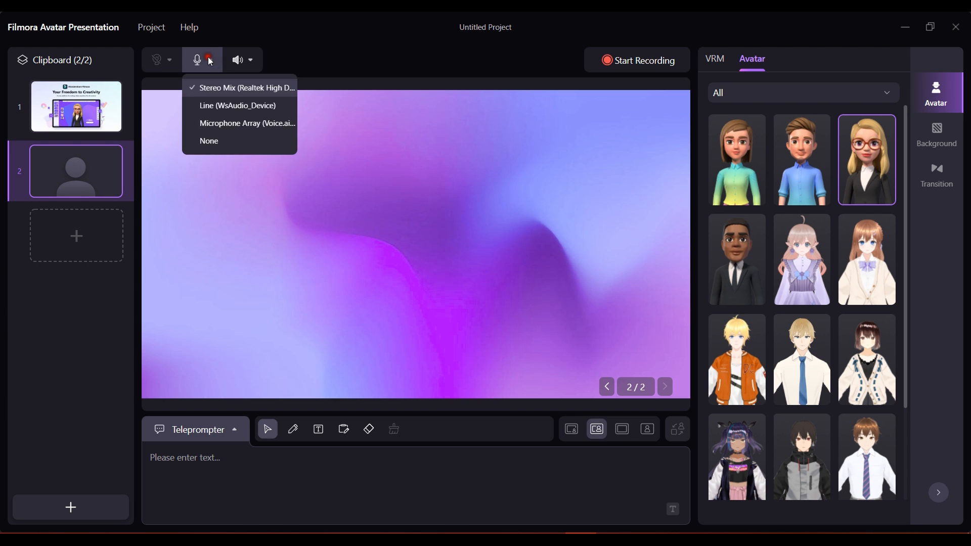
left_click(250, 59)
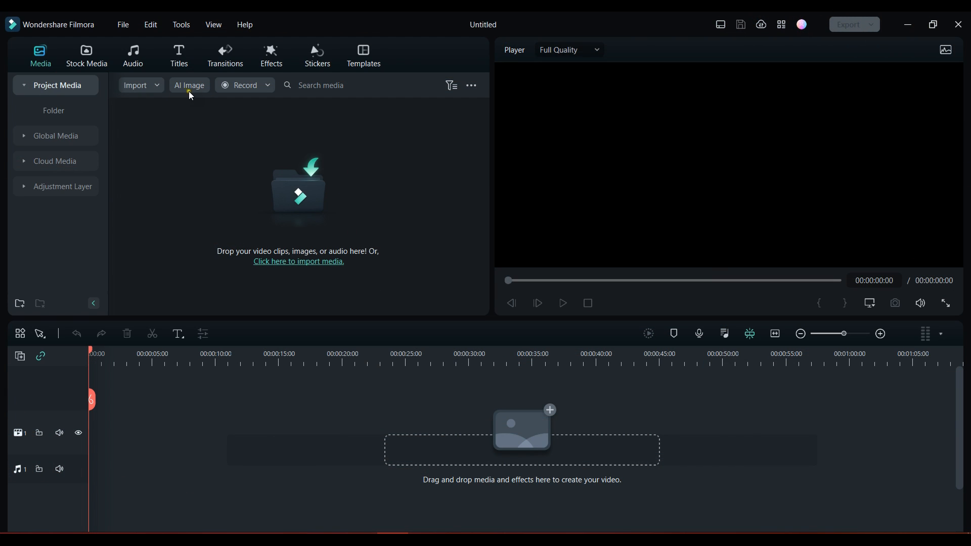
Step: Generate a 16:9 Freestyle AI image of a small girl jumping under a mango tree on a moonlit night
left_click(189, 86)
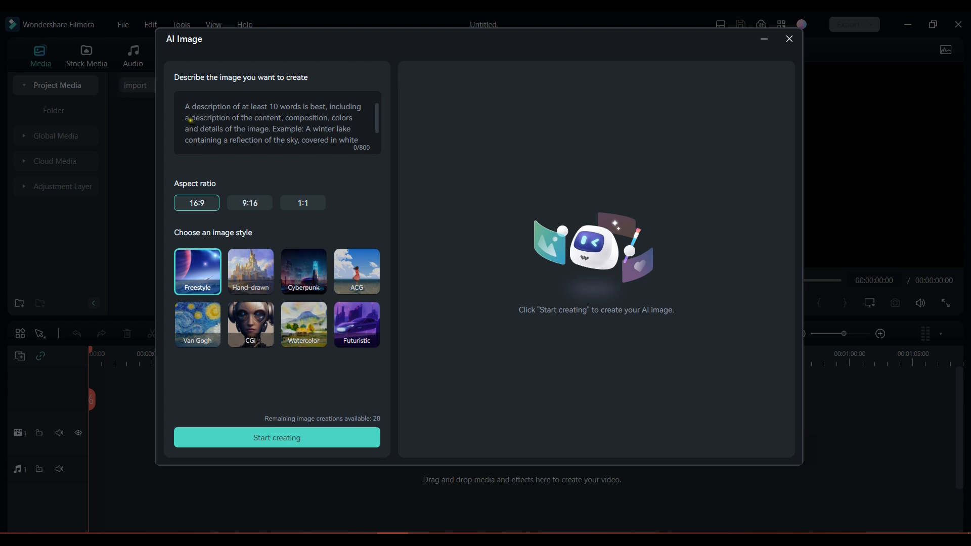
left_click(276, 437)
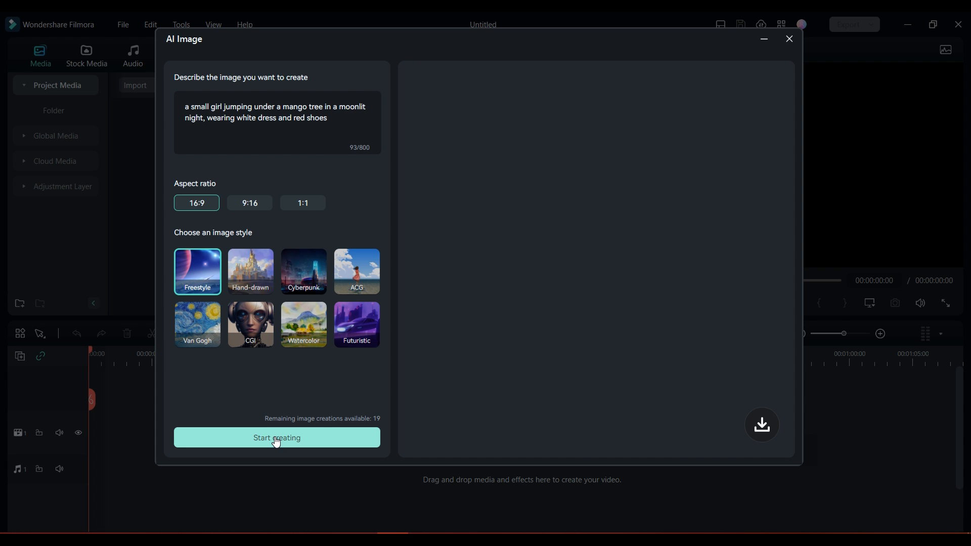
left_click(277, 437)
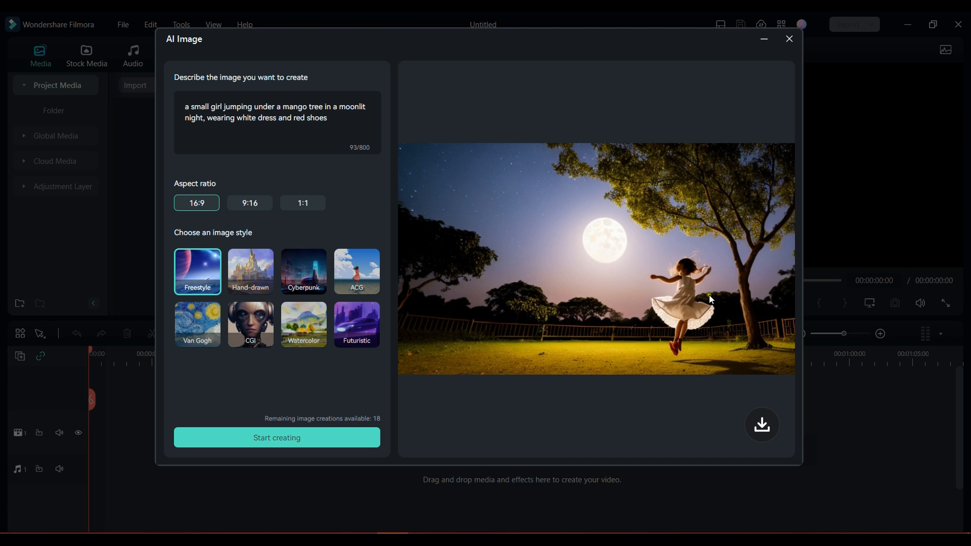
mouse_move(597, 243)
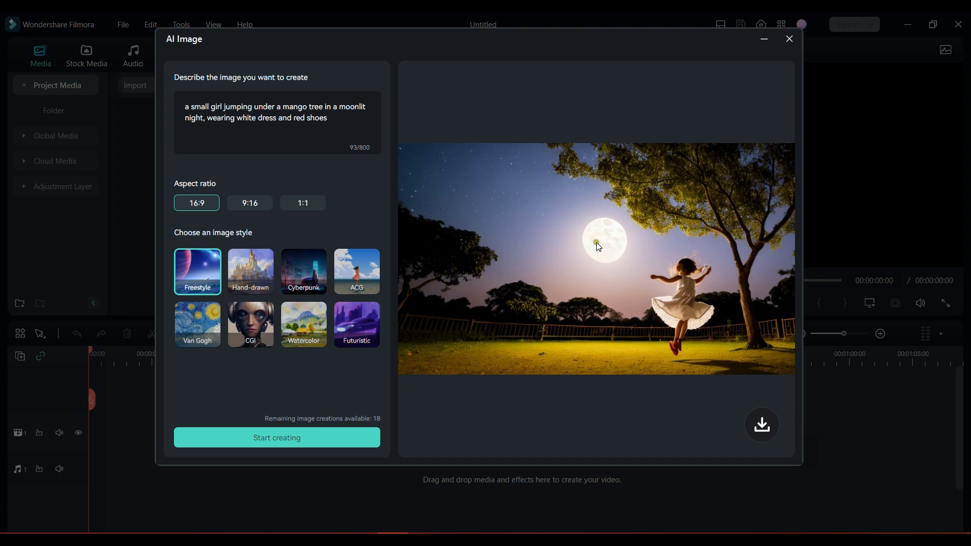
mouse_move(673, 198)
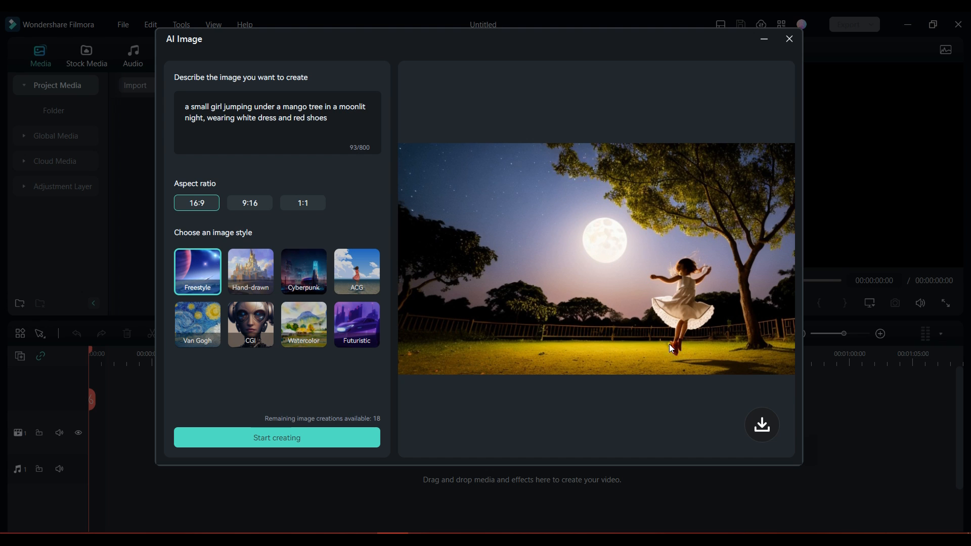
mouse_move(676, 293)
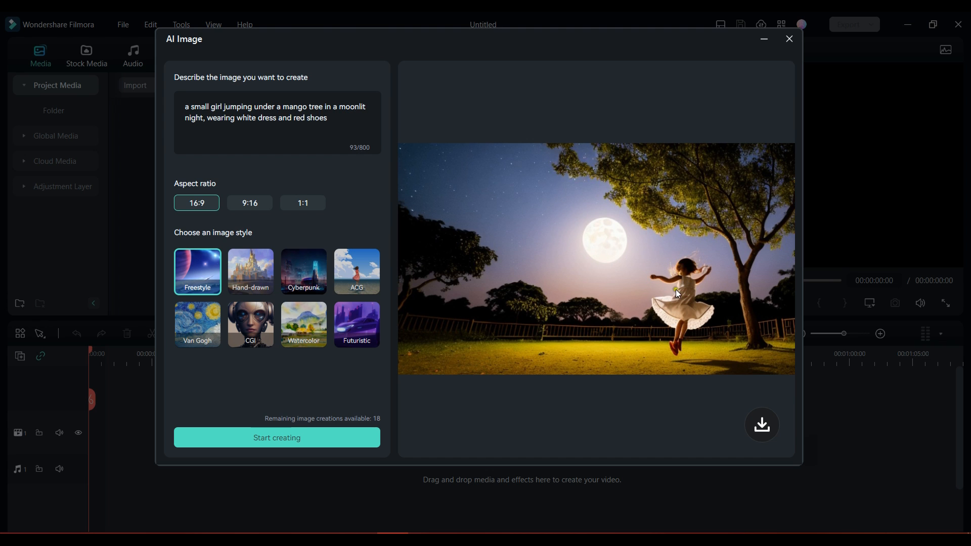
mouse_move(574, 361)
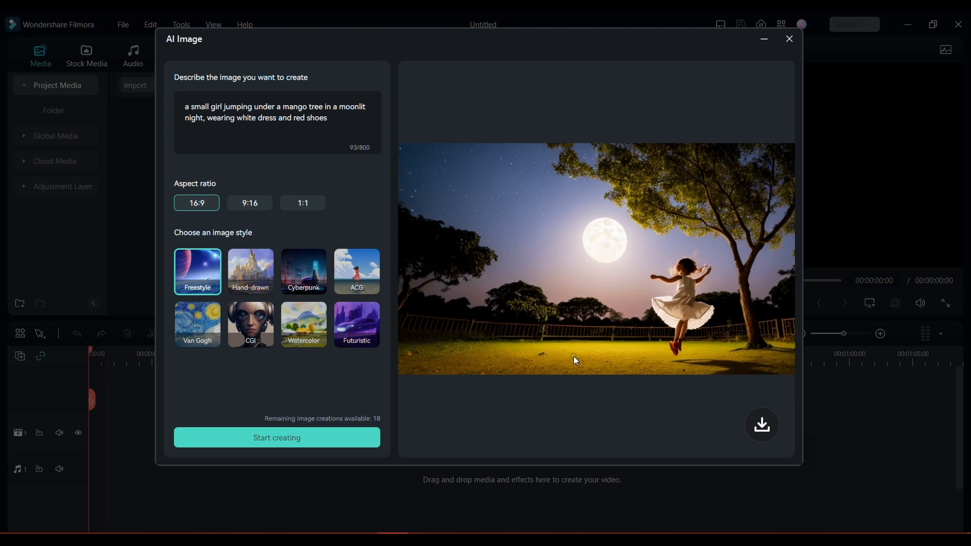
mouse_move(616, 356)
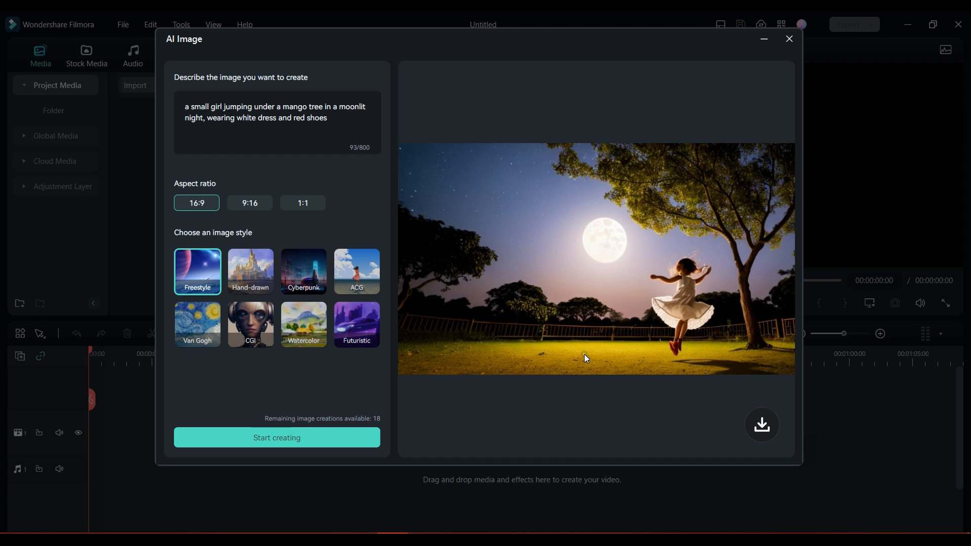
Step: Download the generated moonlit image to Project Media and drag it onto the timeline
left_click(761, 425)
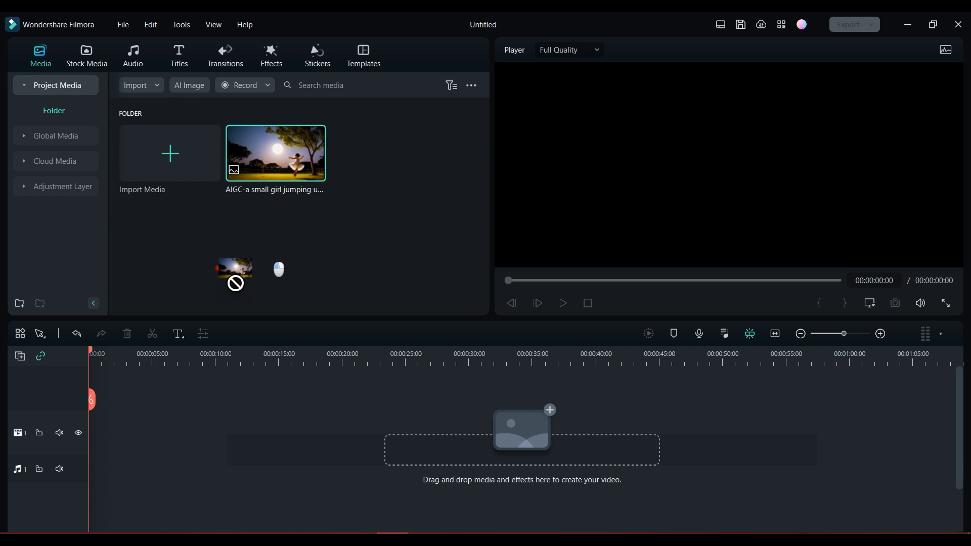
left_click_drag(275, 153, 121, 433)
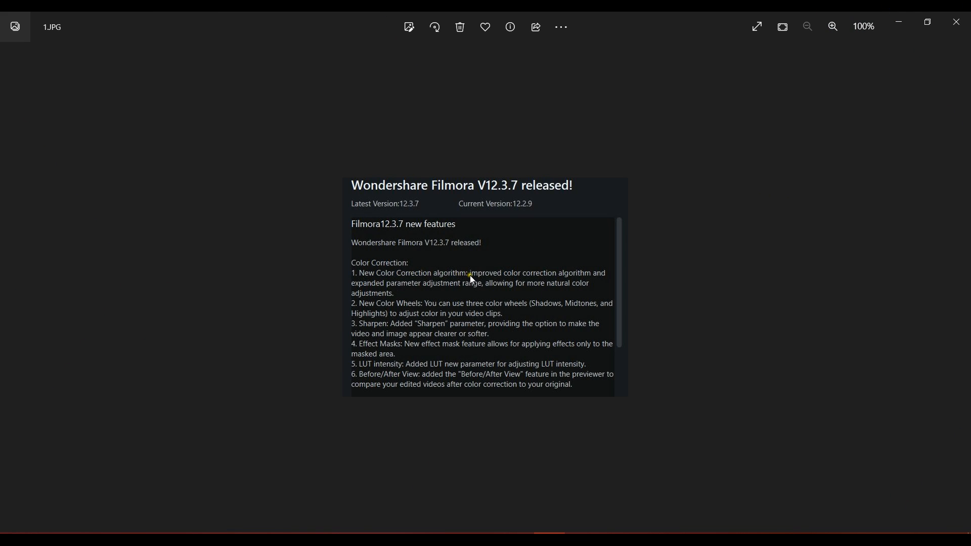
mouse_move(583, 283)
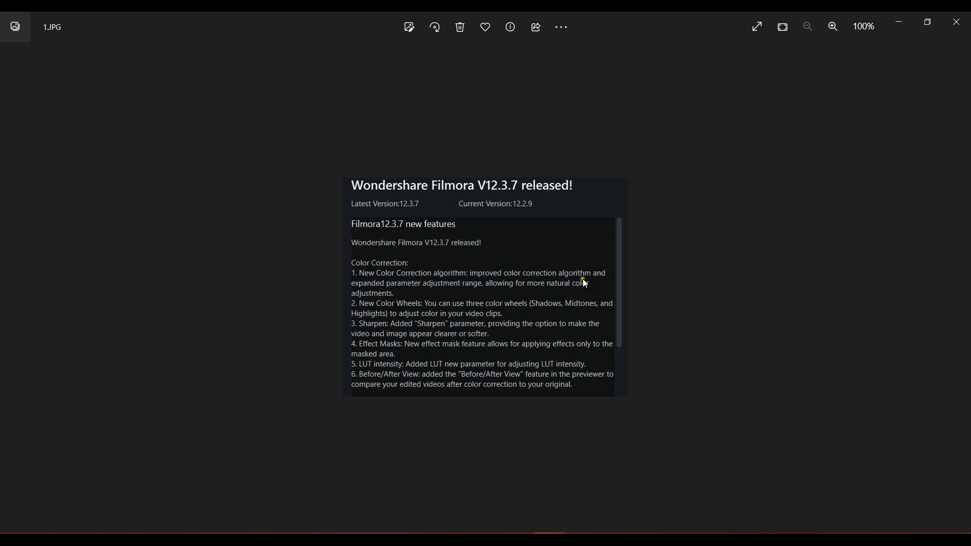
mouse_move(449, 303)
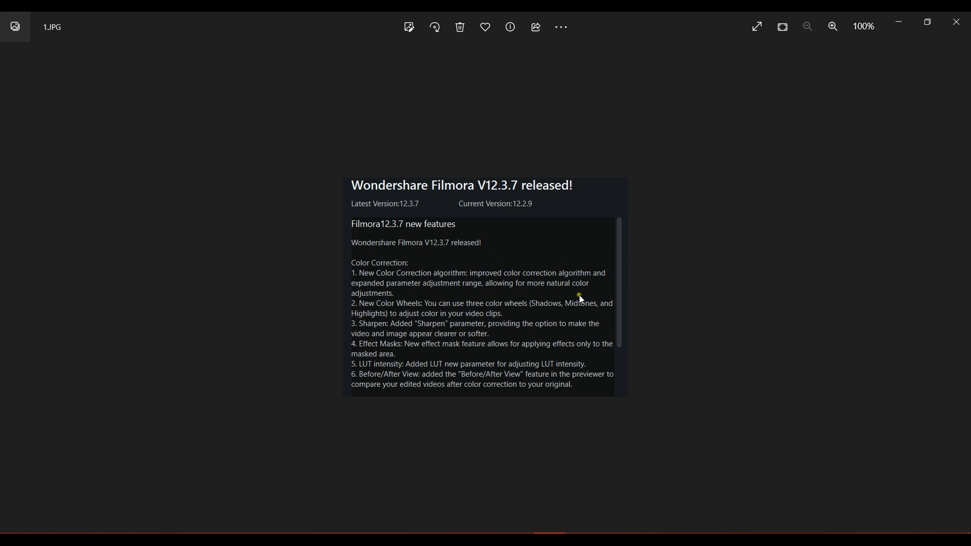
mouse_move(541, 293)
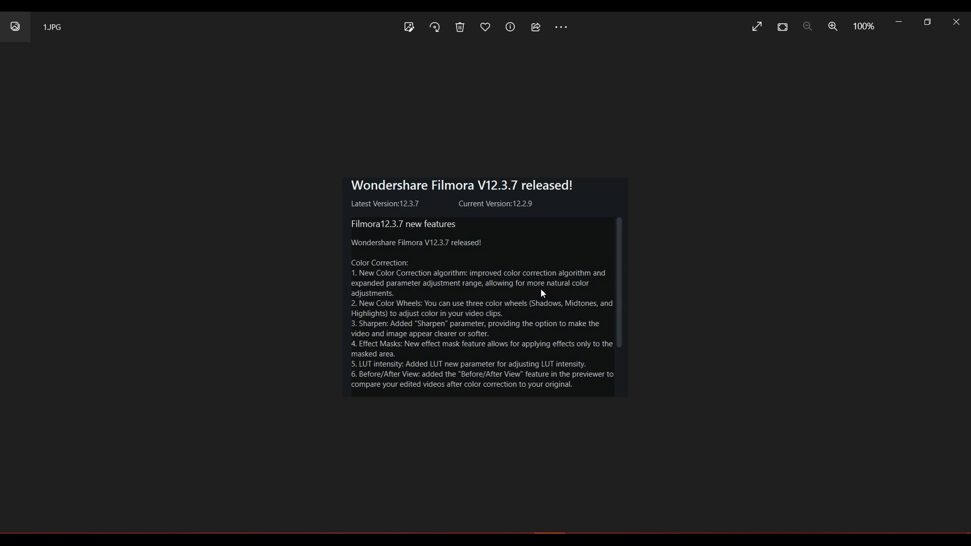
mouse_move(416, 312)
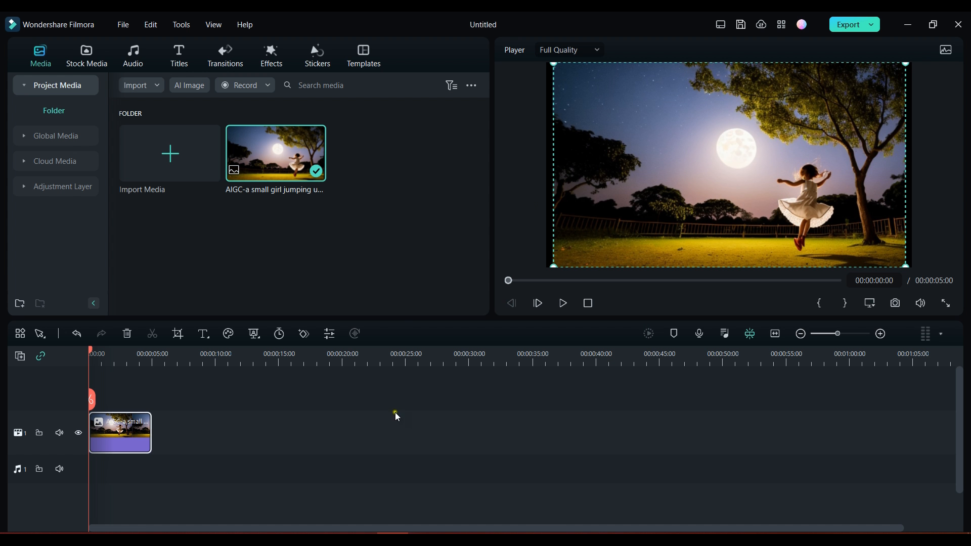
Step: On the clip's Color Wheels, lower the Highlights and shift the Midtones point, then return to Basic
double_click(121, 432)
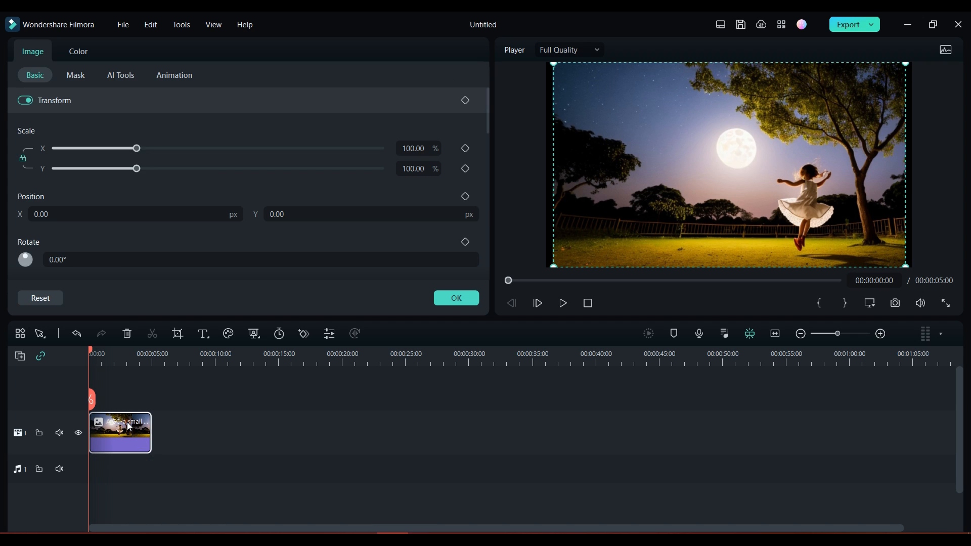
left_click(77, 52)
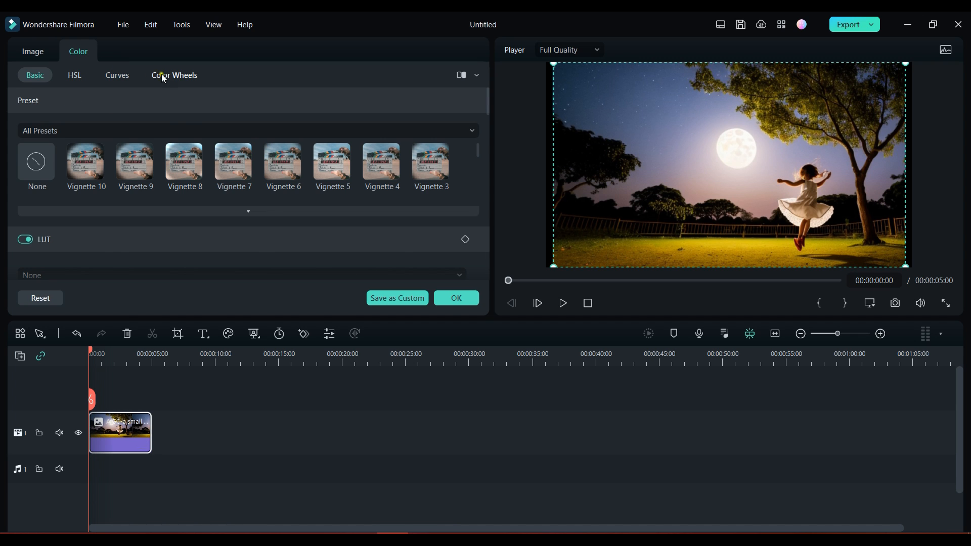
left_click(174, 75)
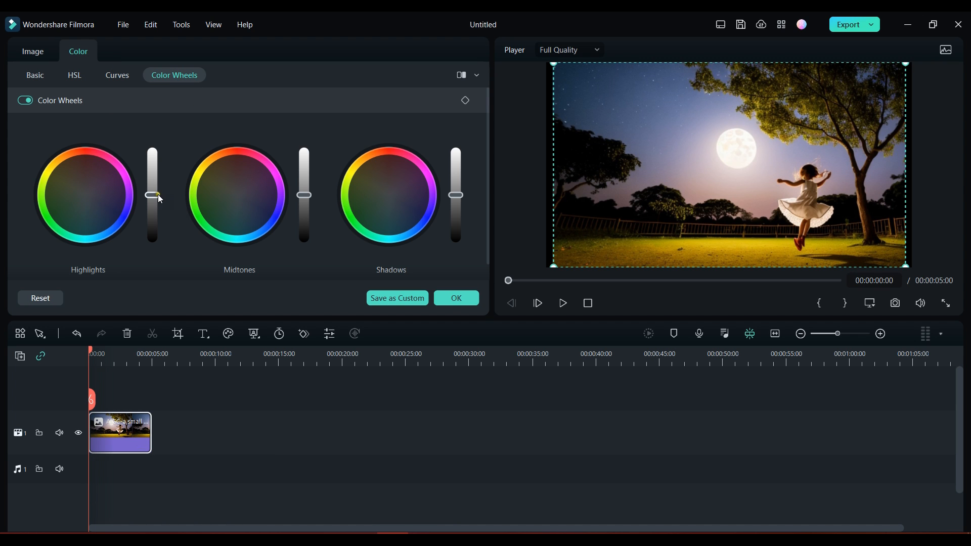
left_click_drag(152, 195, 153, 223)
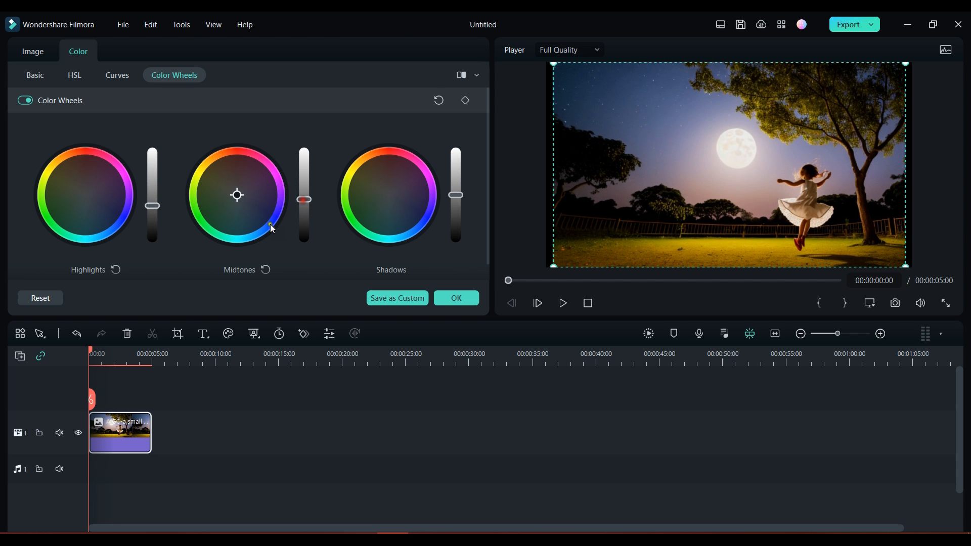
left_click_drag(237, 195, 224, 217)
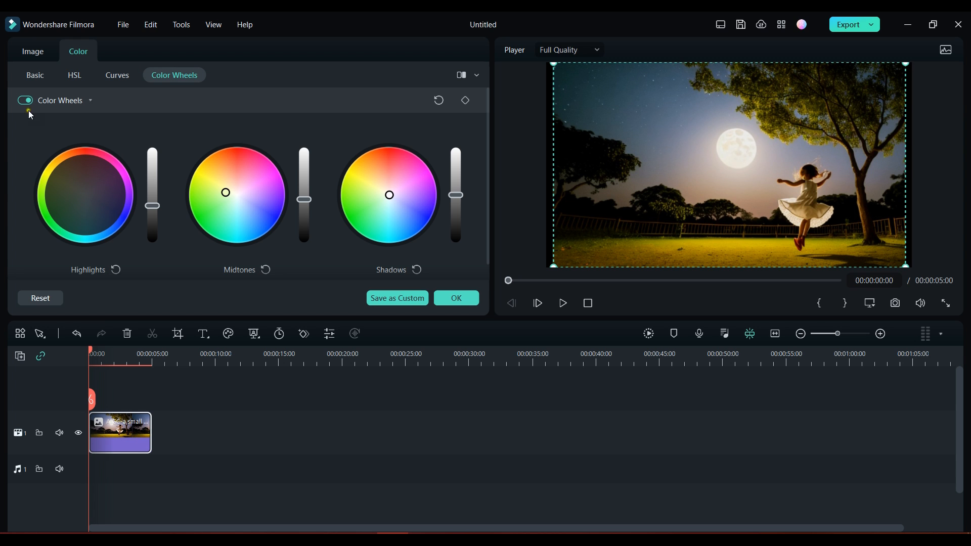
left_click(35, 75)
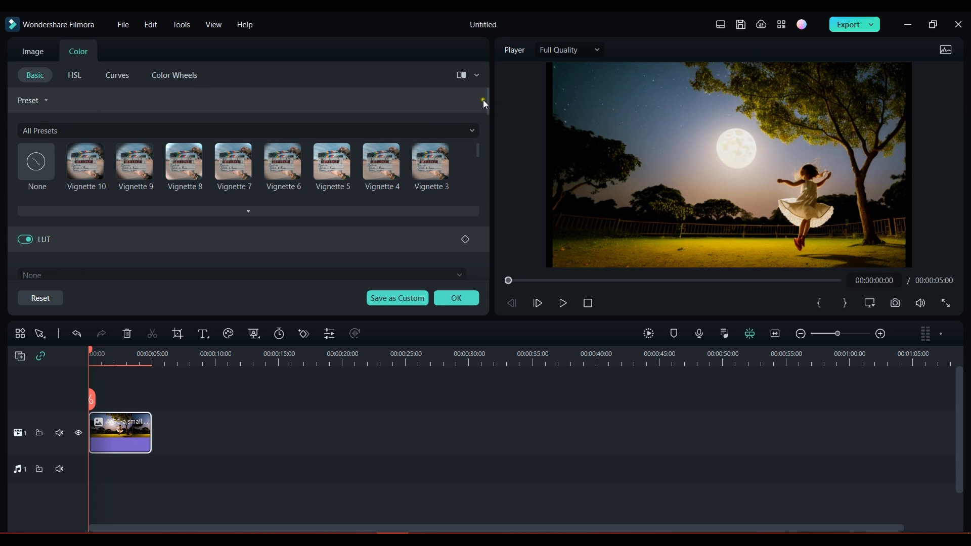
Step: Scroll through the Basic colour settings before leaving the property panel
scroll("down", 3)
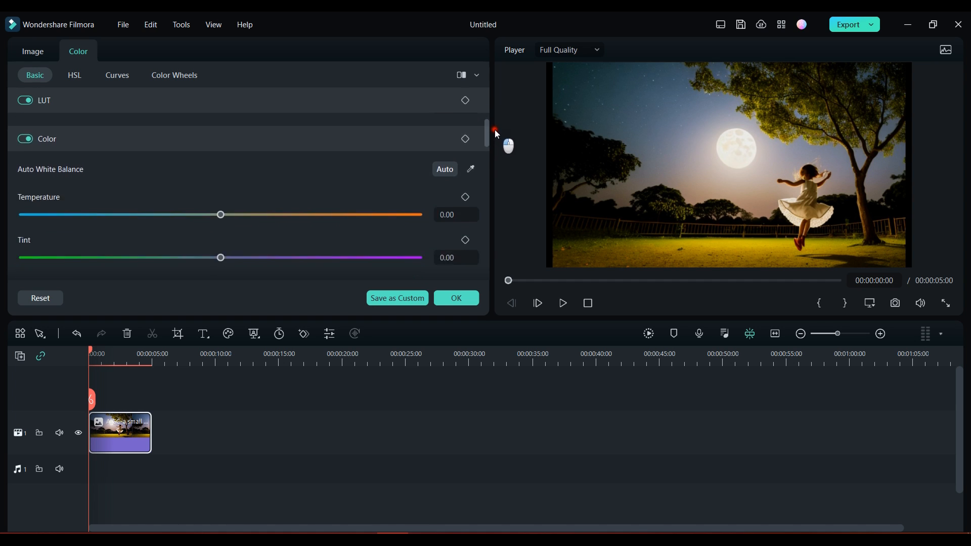
scroll("down", 3)
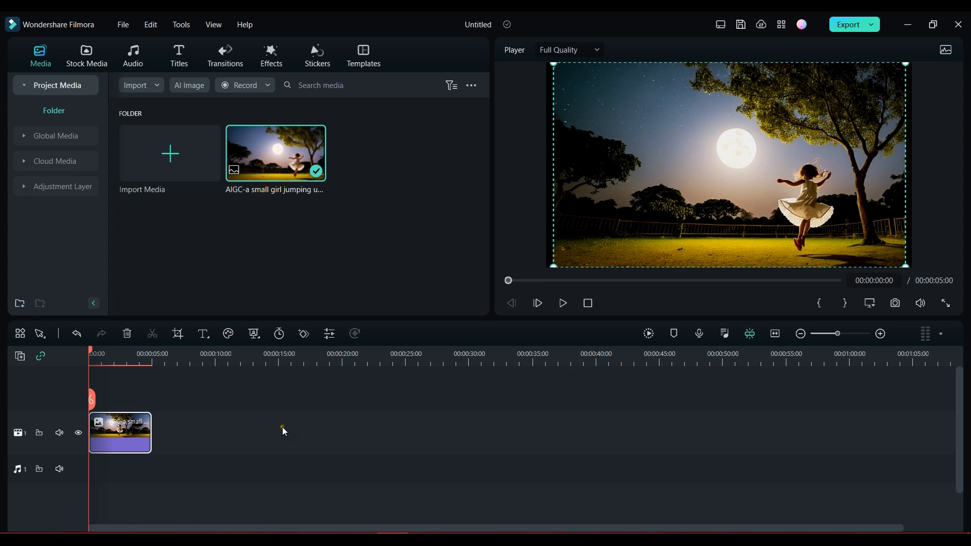
mouse_move(274, 44)
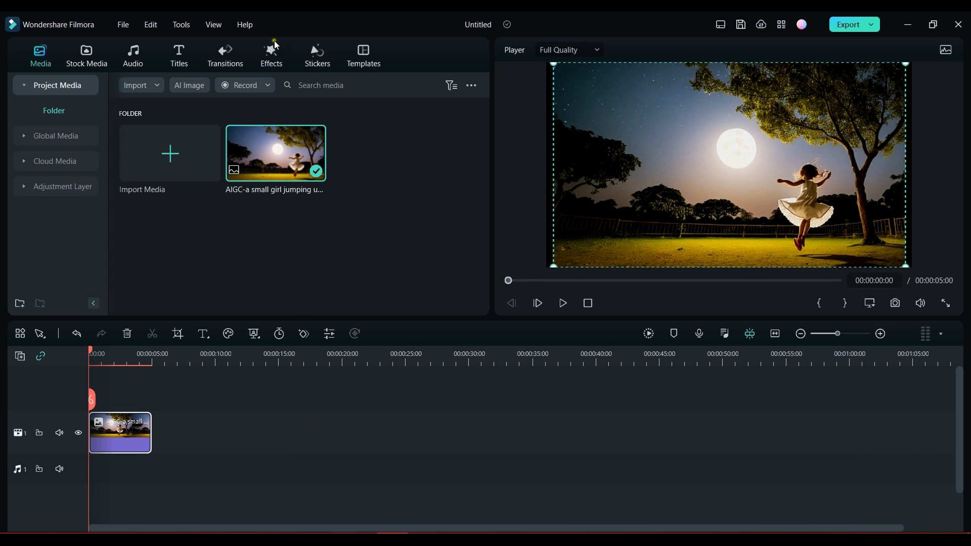
Step: Apply the Glitch Dispersion effect to the clip and show its settings in the clip properties
left_click(271, 54)
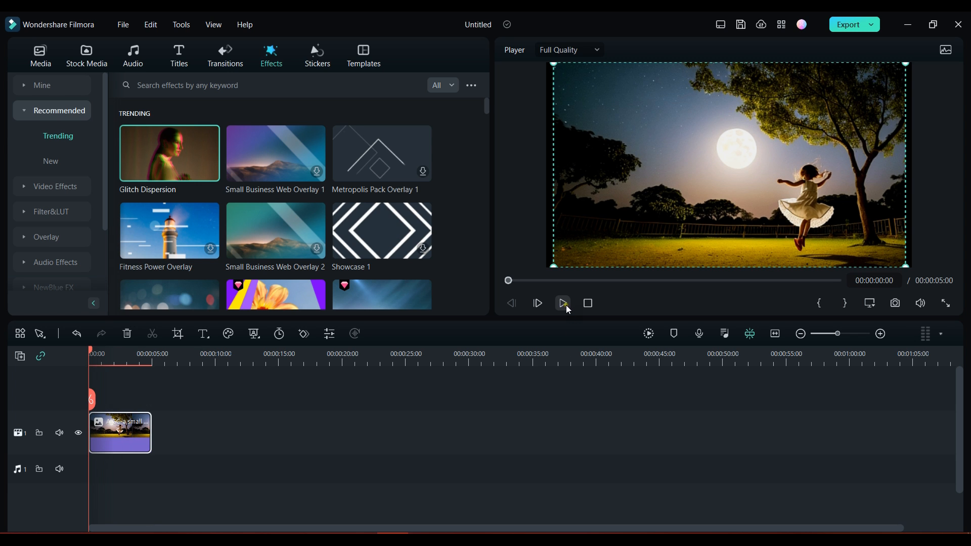
left_click(563, 303)
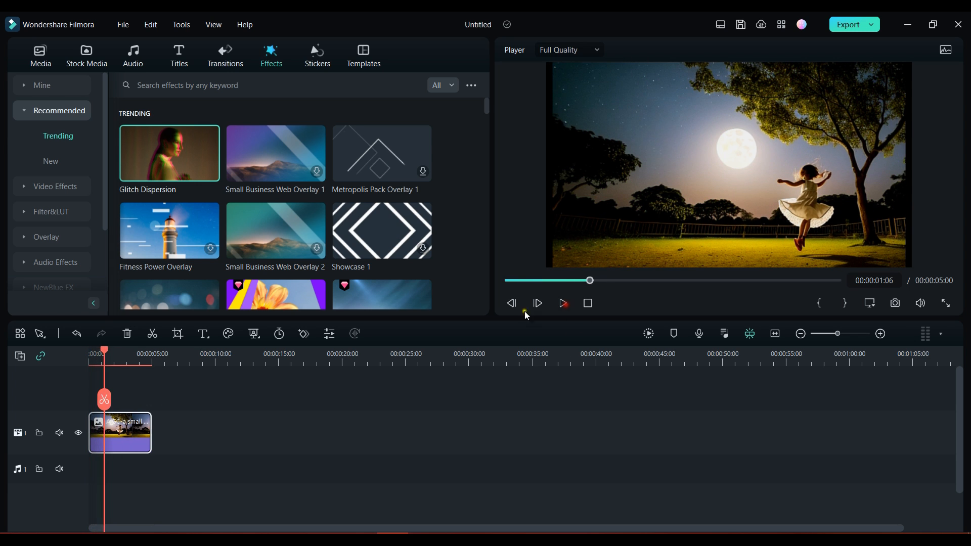
double_click(120, 432)
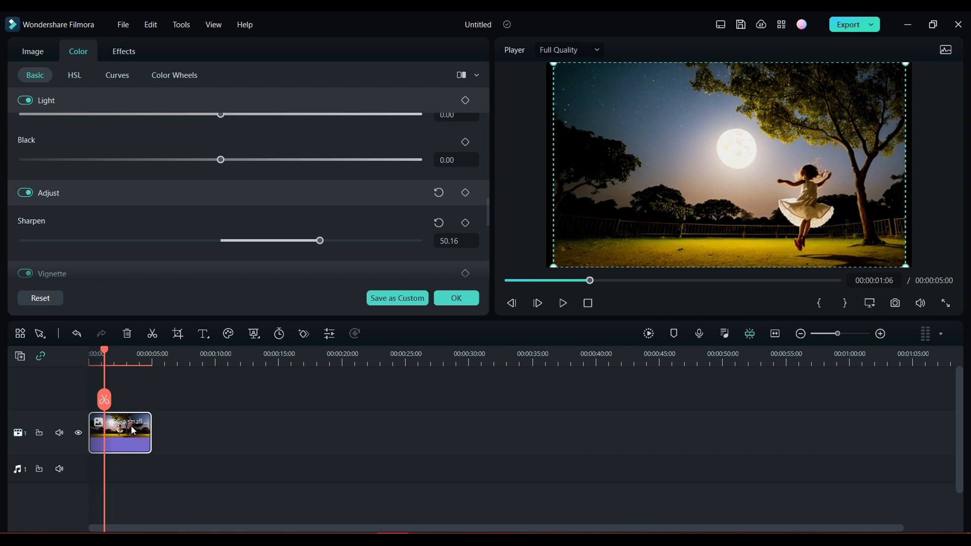
left_click(123, 51)
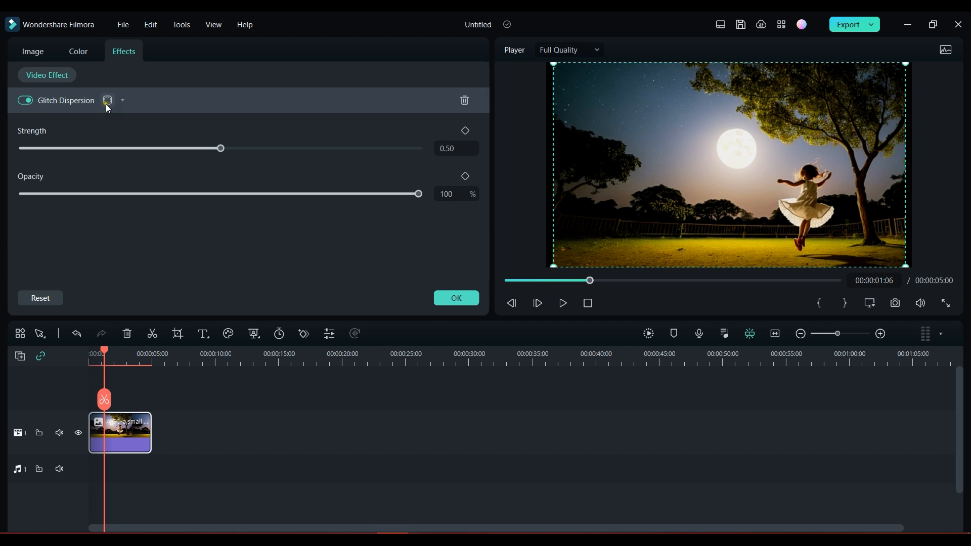
Step: Limit the glitch to a Custom mask and preview the masked effect
left_click(108, 100)
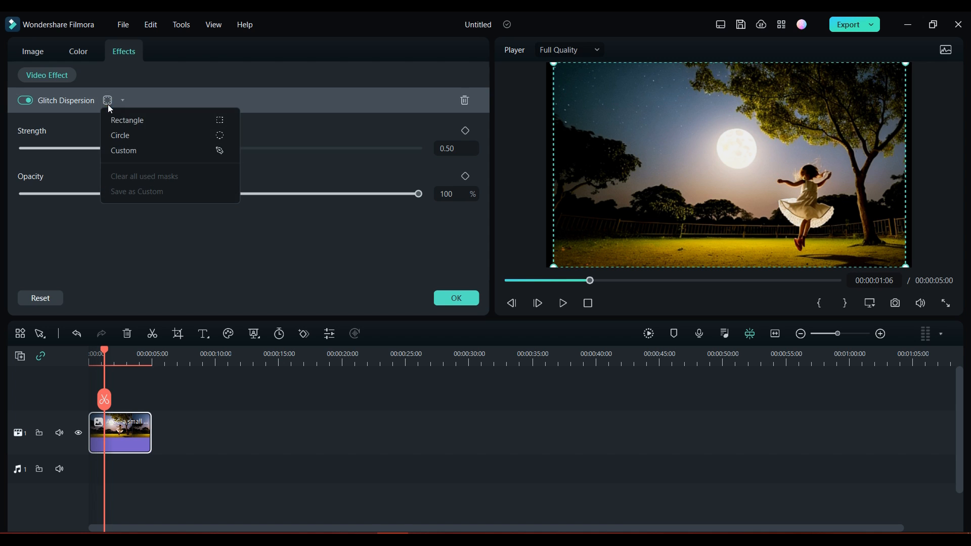
mouse_move(124, 150)
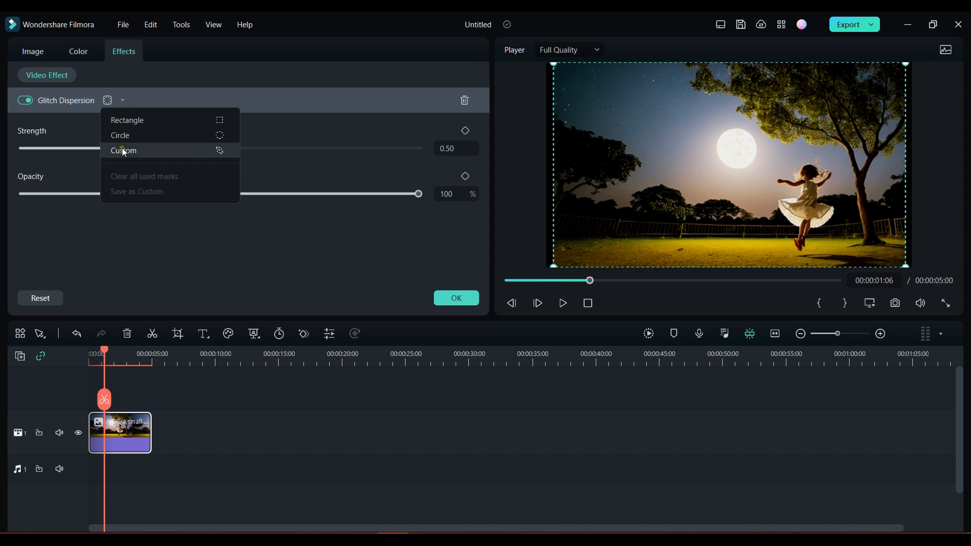
left_click(119, 136)
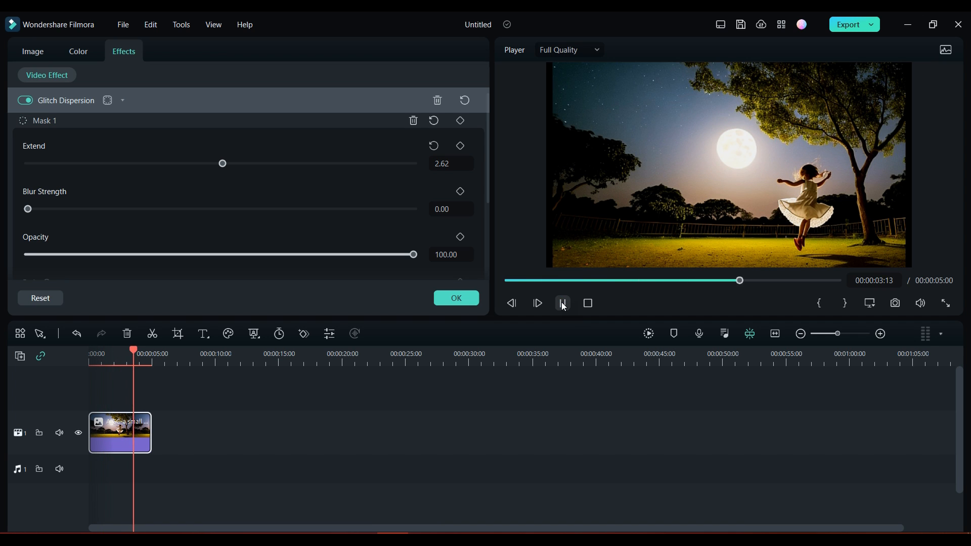
left_click(561, 303)
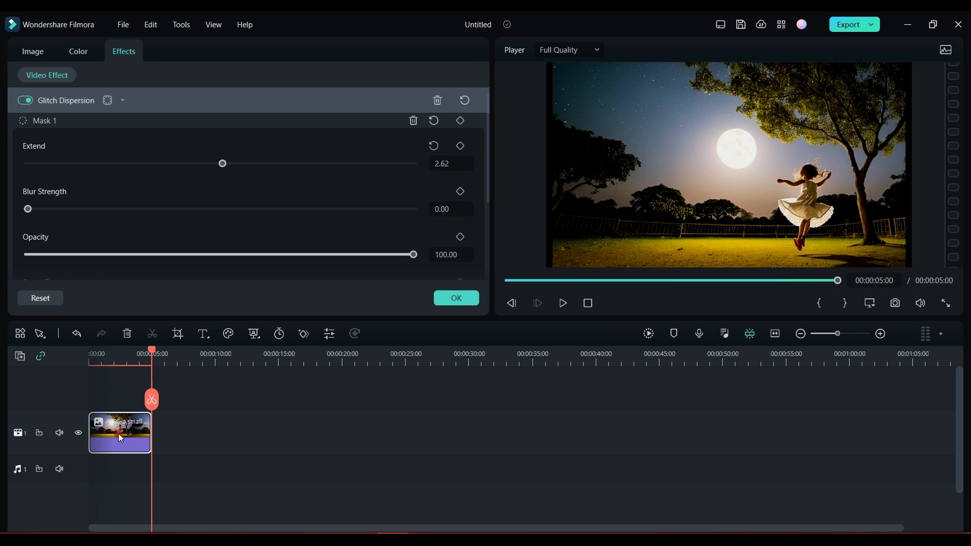
left_click(78, 52)
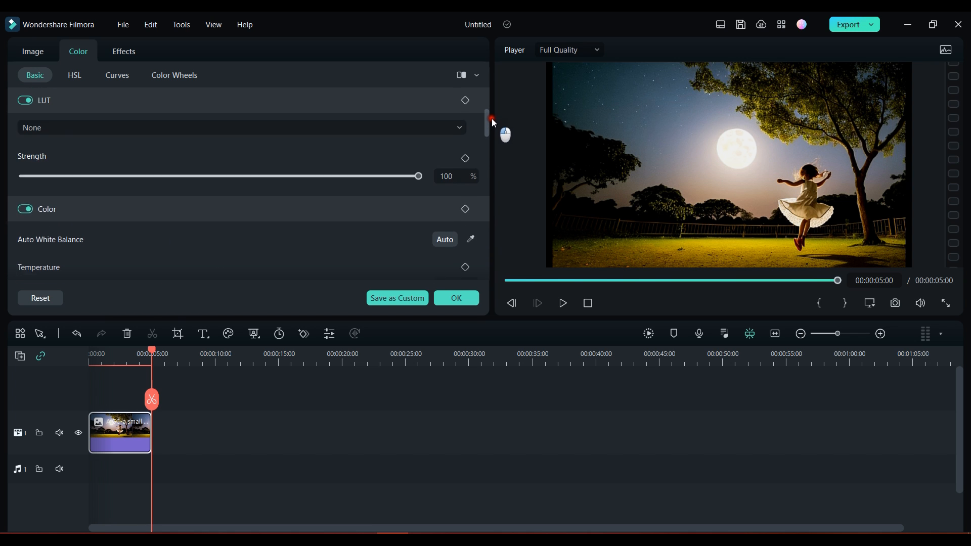
Step: Keep the LUT at None and drag Temperature far left for a much colder, bluer image
left_click(240, 128)
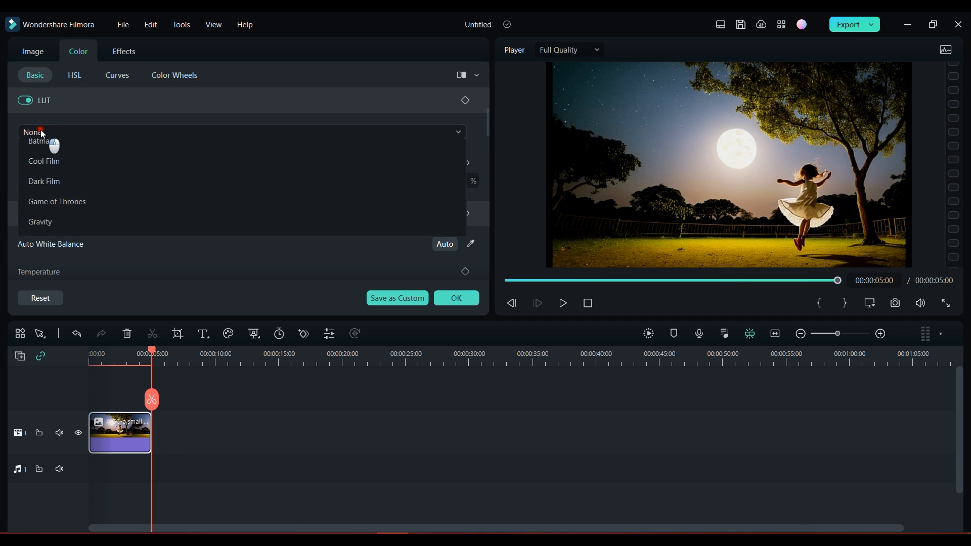
left_click(242, 132)
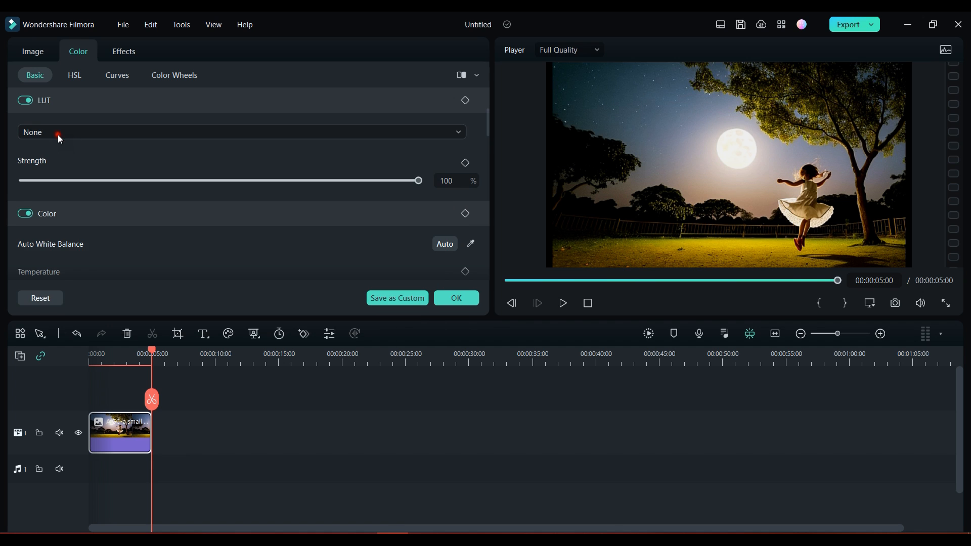
left_click_drag(418, 180, 165, 180)
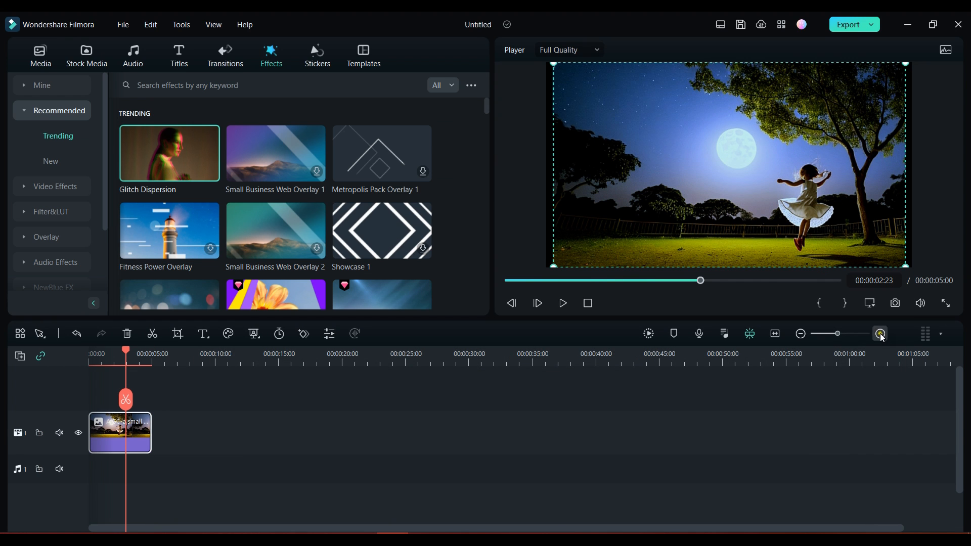
left_click(880, 334)
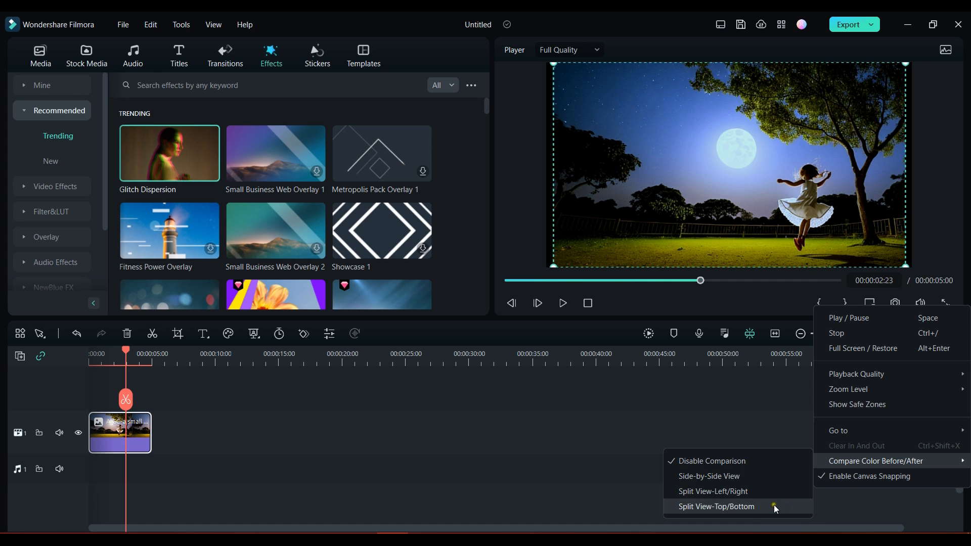
left_click(709, 476)
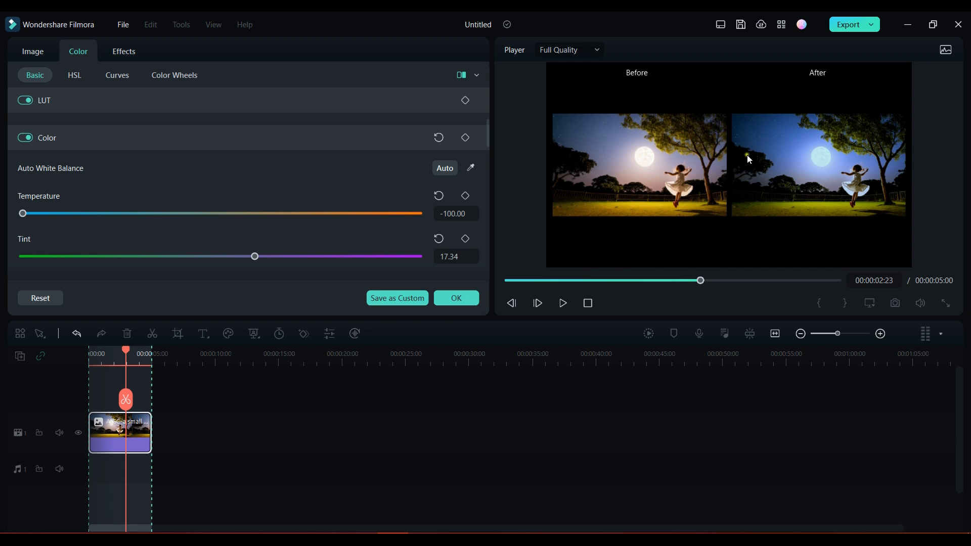
mouse_move(819, 175)
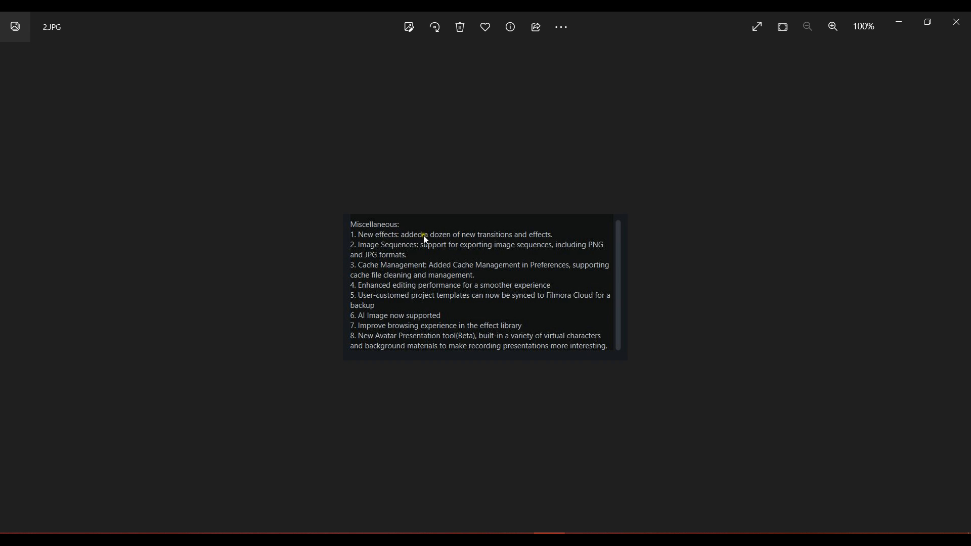
mouse_move(407, 272)
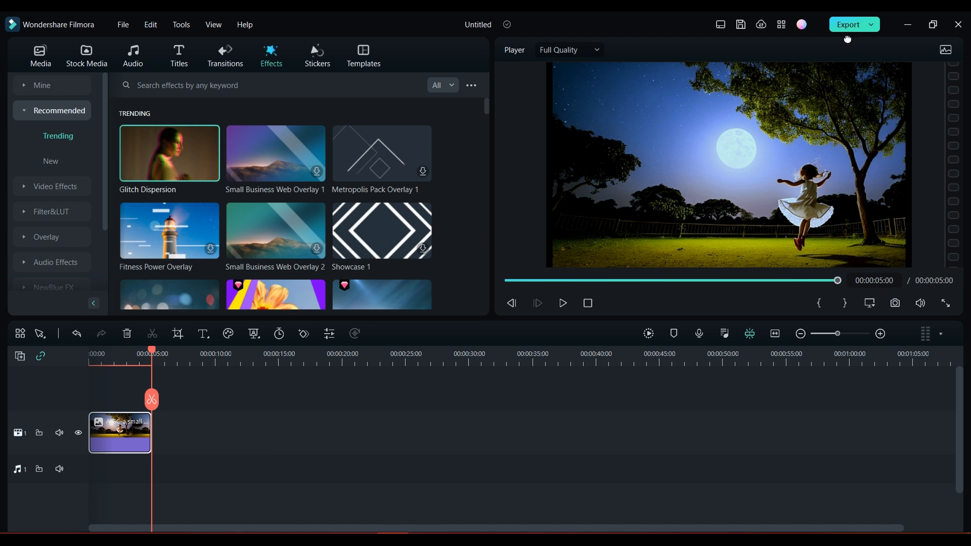
Step: Export the clip as a JPG Image Sequence named hello and open the folder of exported frames
left_click(870, 24)
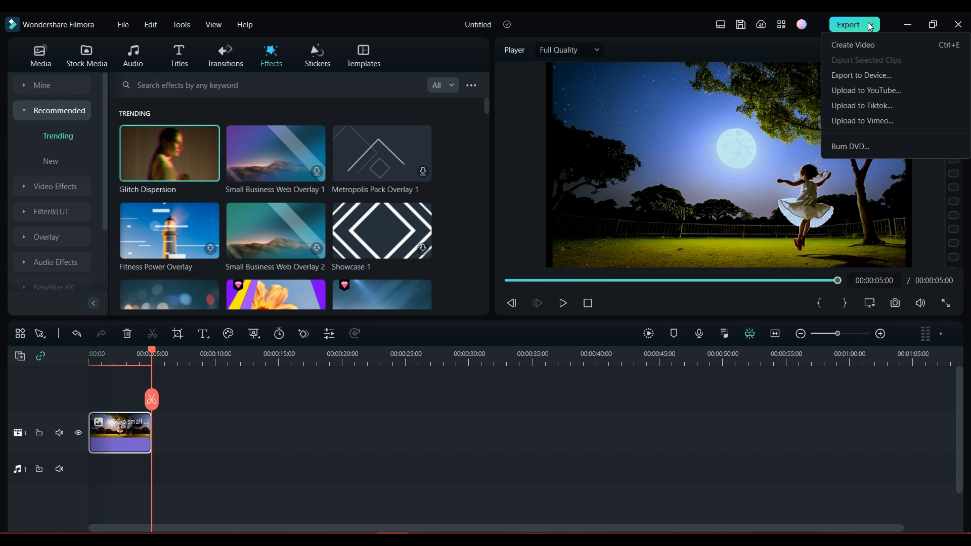
left_click(854, 45)
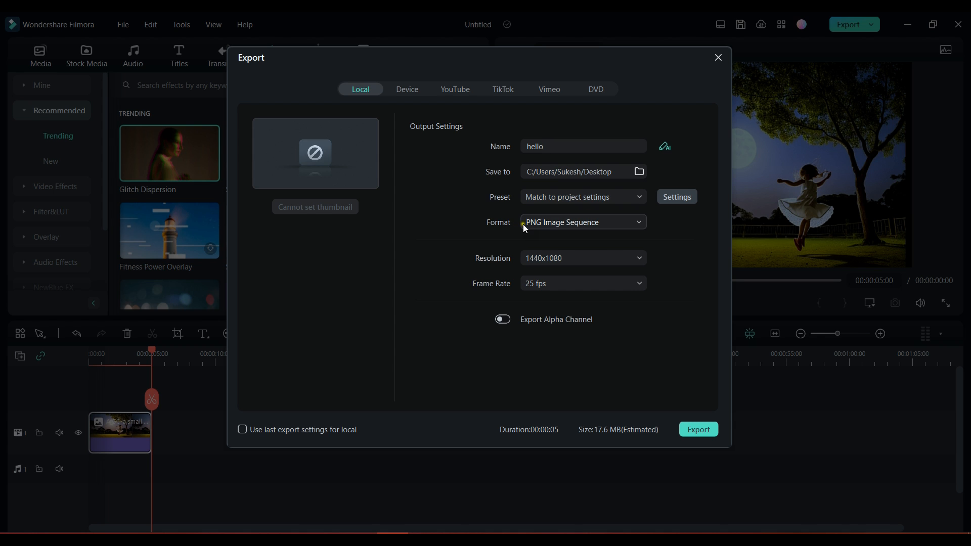
left_click(582, 222)
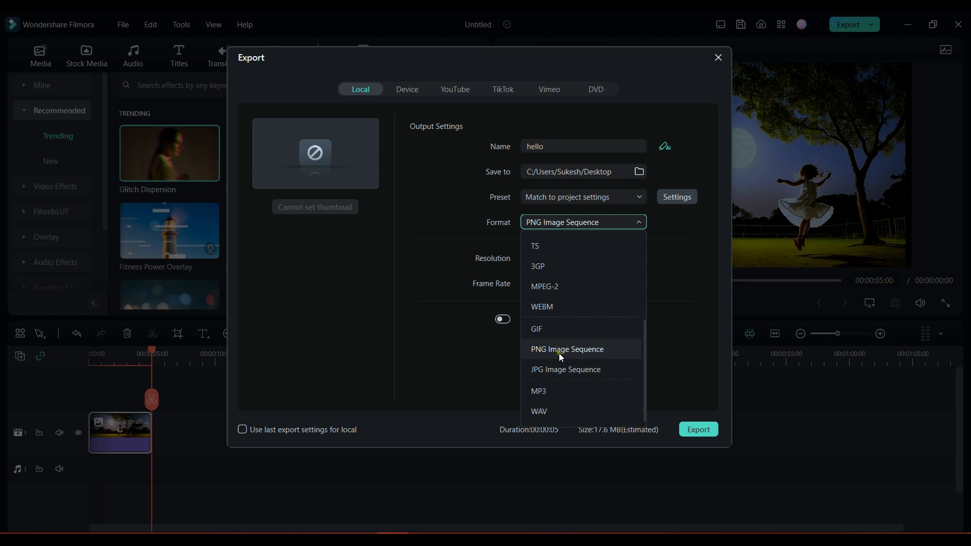
left_click(565, 369)
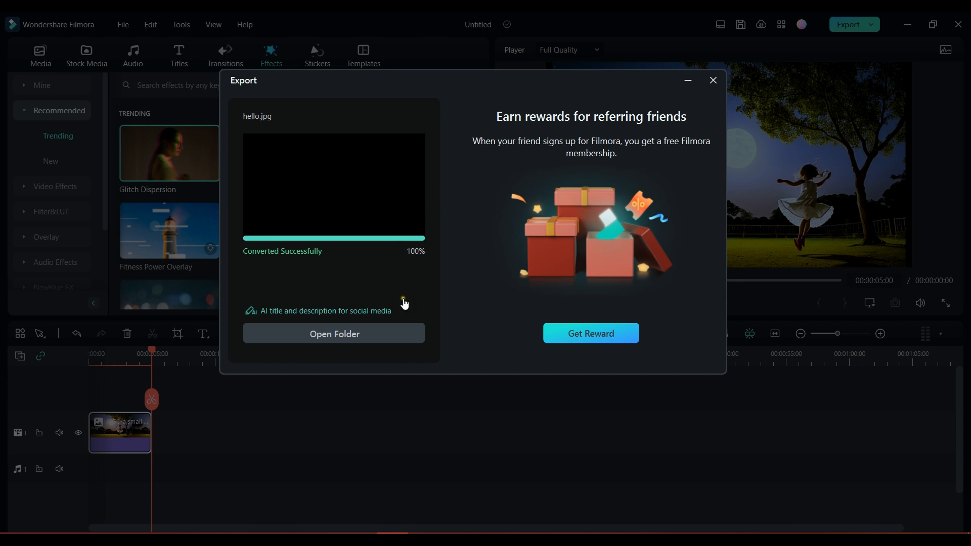
left_click(333, 333)
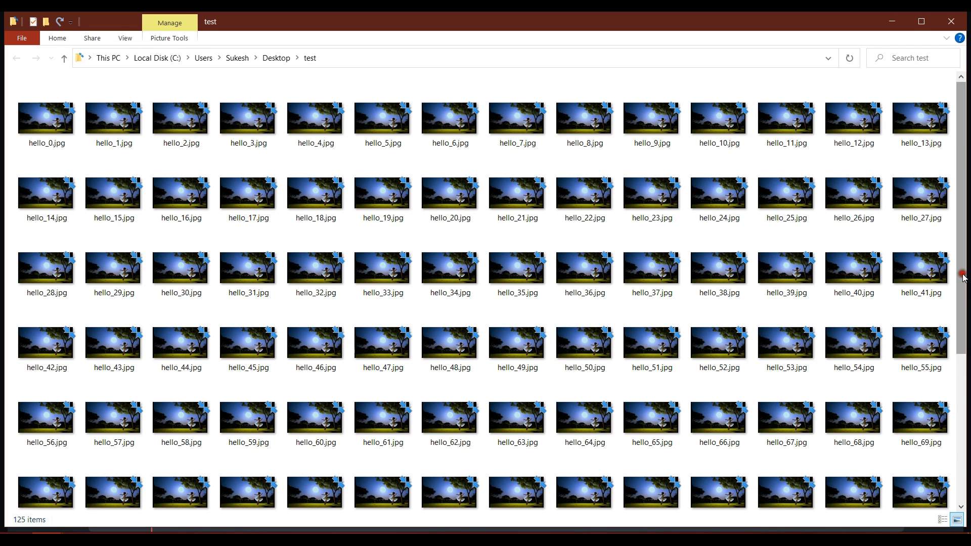
Step: Browse the test folder's hello_*.jpg frames and view one of the 125 exported images
scroll("down", 3)
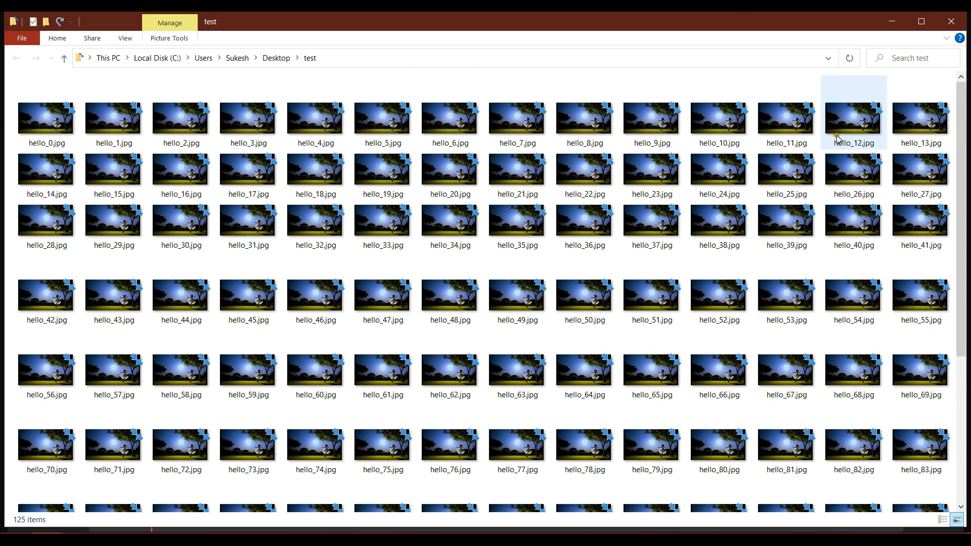
double_click(853, 118)
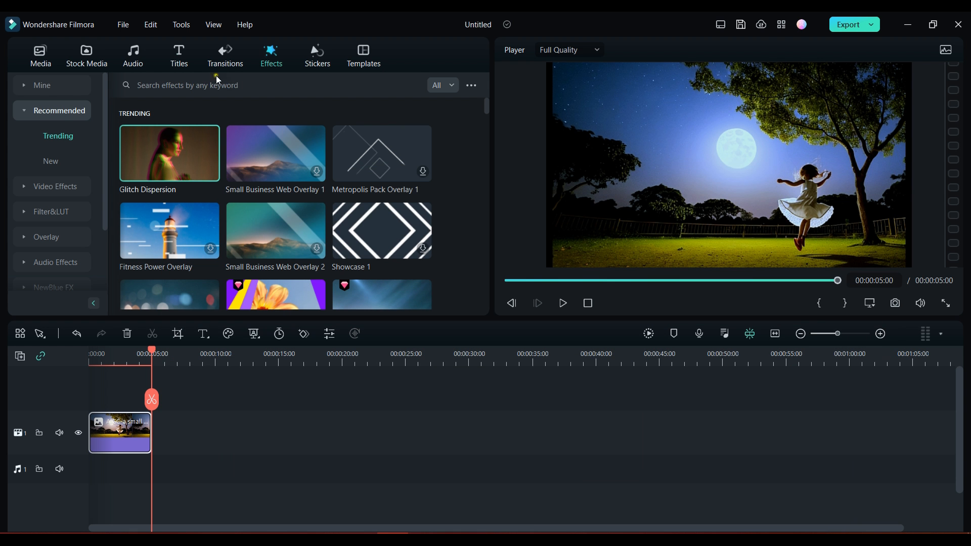
Step: Open Preferences from the File menu to reach the Media Cache page
left_click(123, 25)
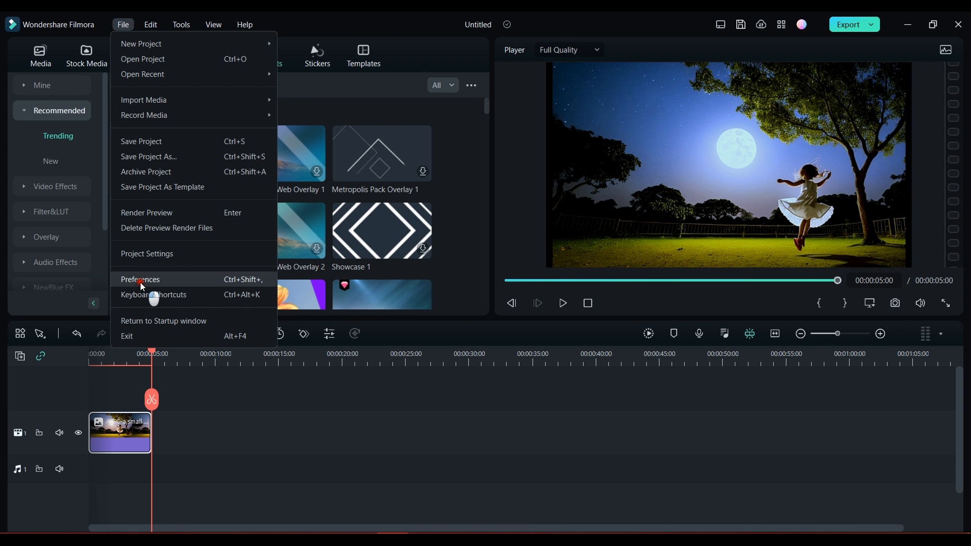
left_click(141, 279)
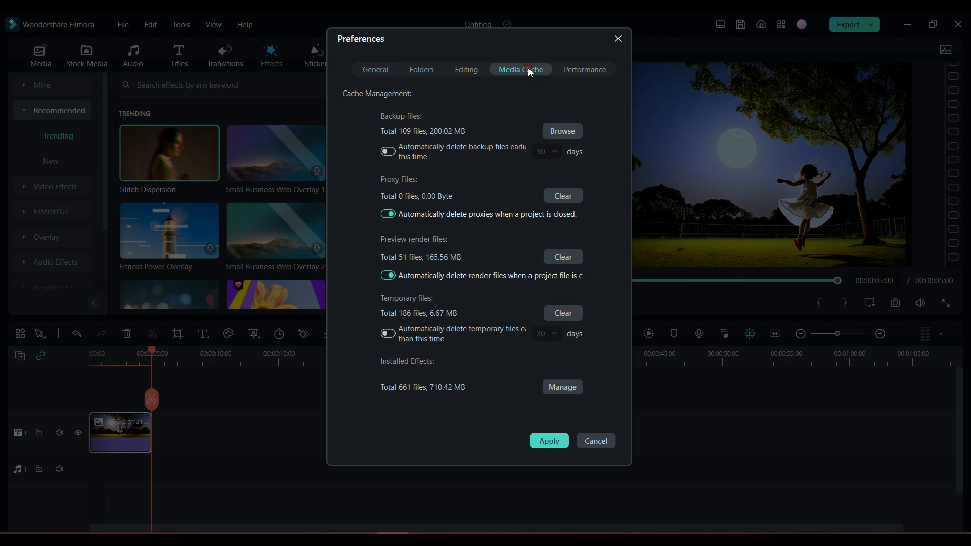
mouse_move(421, 101)
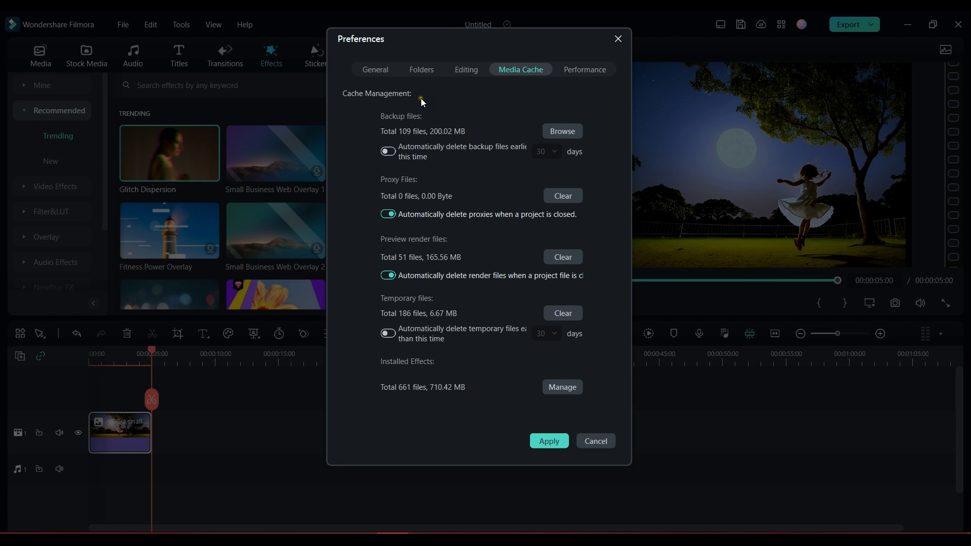
mouse_move(401, 126)
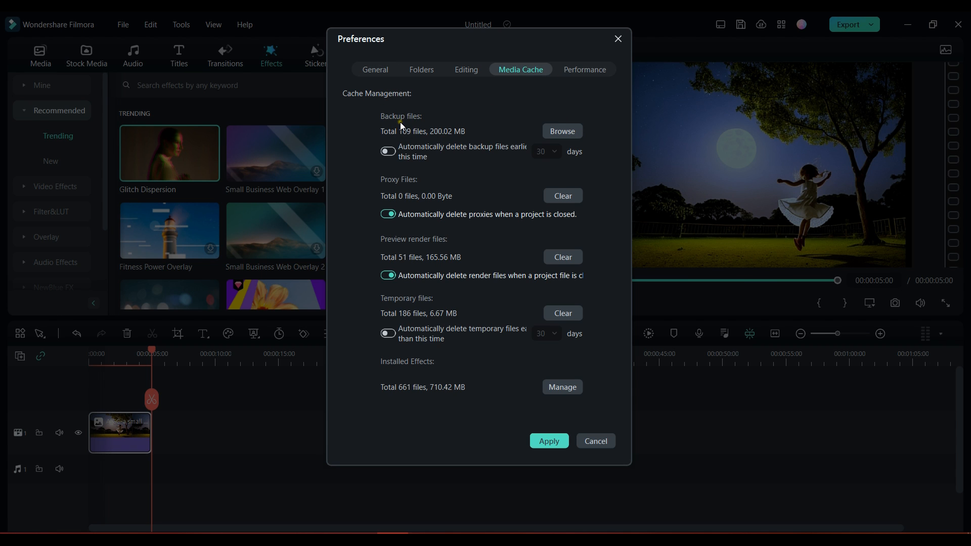
mouse_move(419, 183)
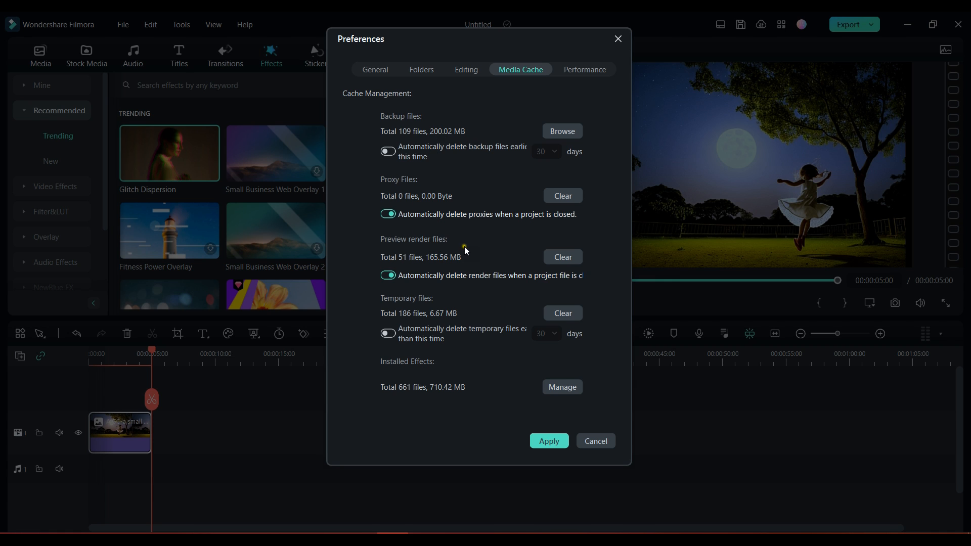
mouse_move(456, 359)
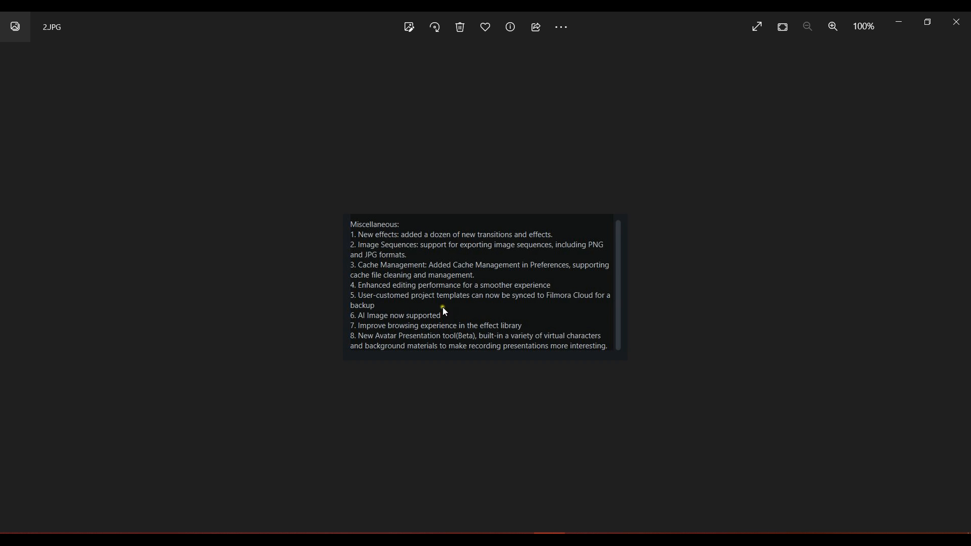
mouse_move(541, 295)
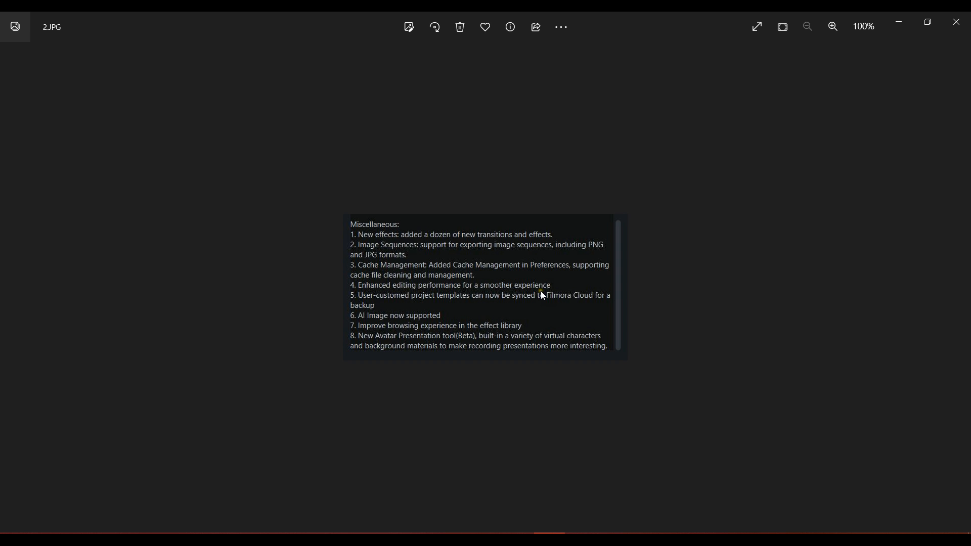
mouse_move(483, 300)
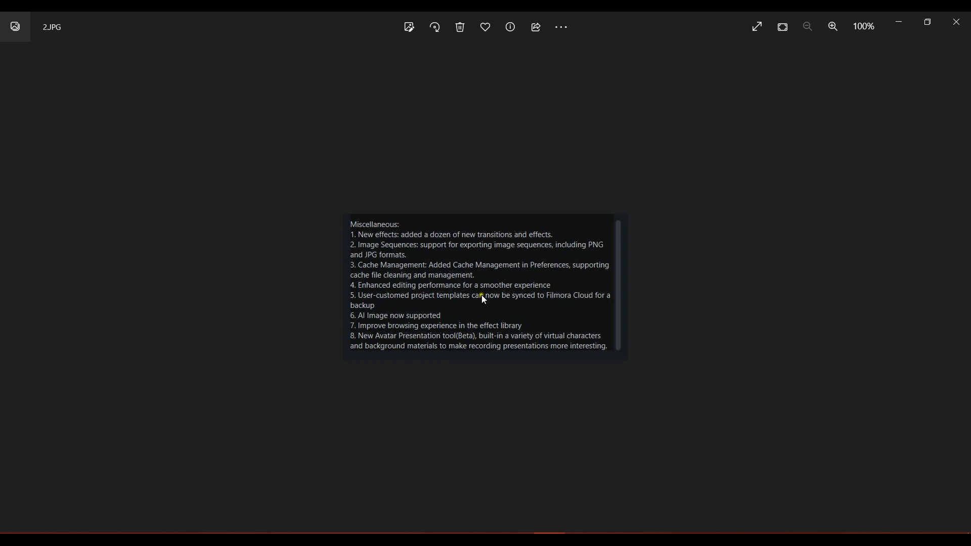
mouse_move(585, 313)
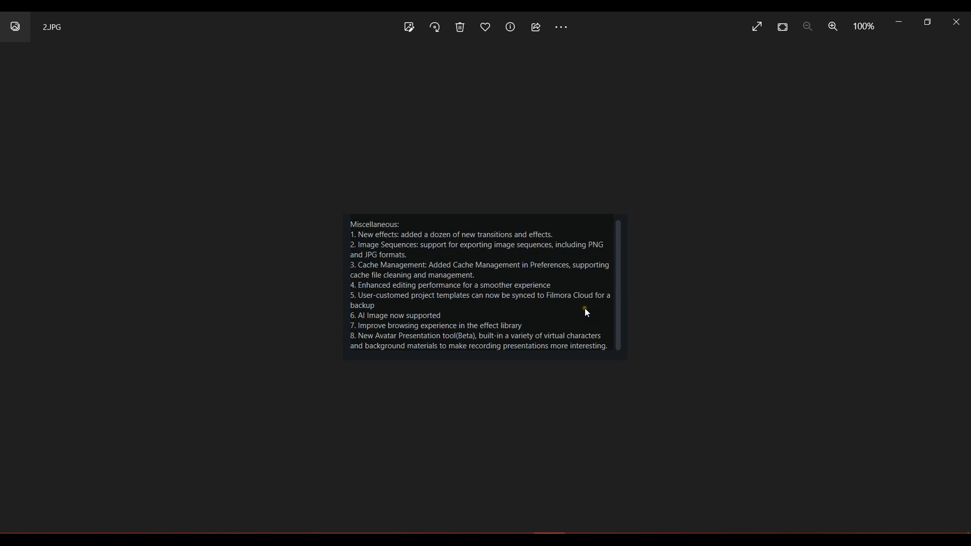
mouse_move(453, 305)
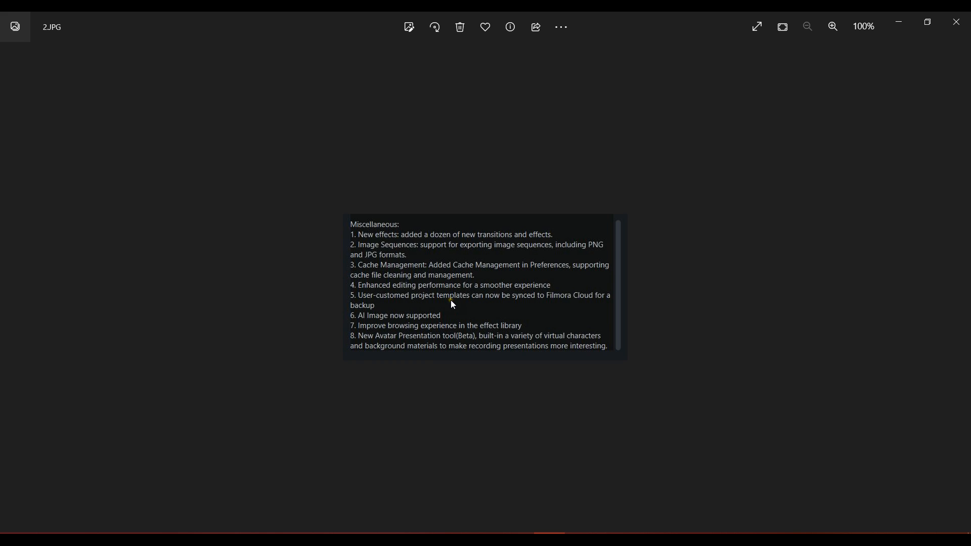
mouse_move(576, 308)
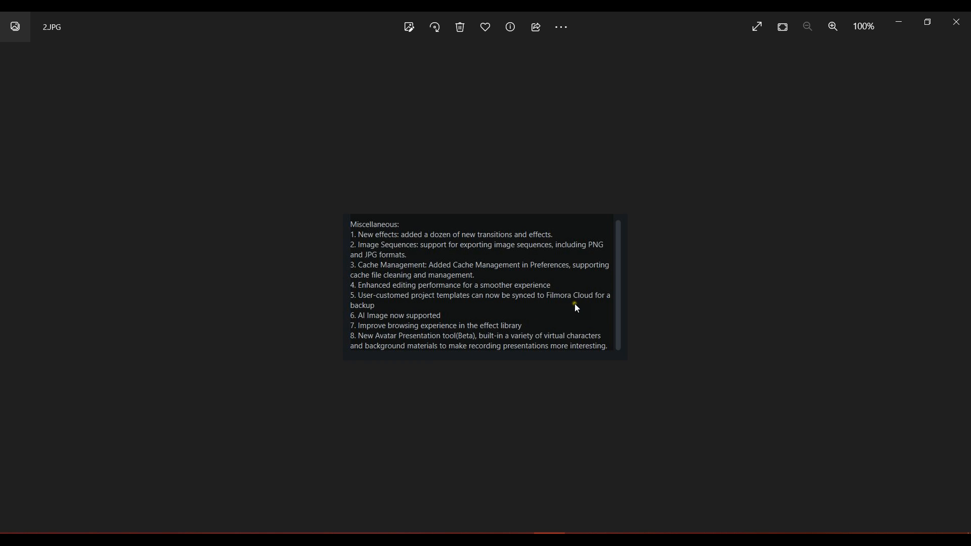
mouse_move(367, 310)
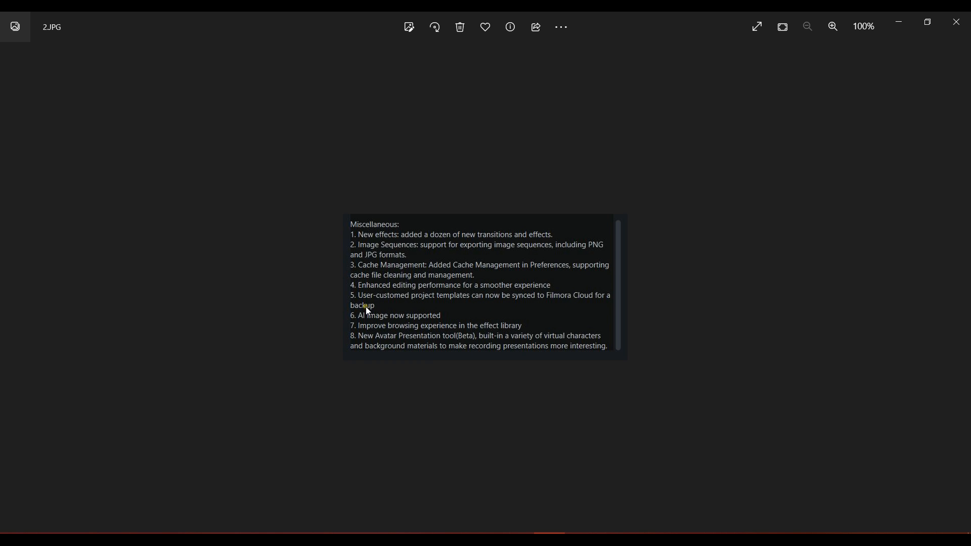
Step: Close the Photos window showing 2.JPG and return to the Filmora editor
left_click(833, 26)
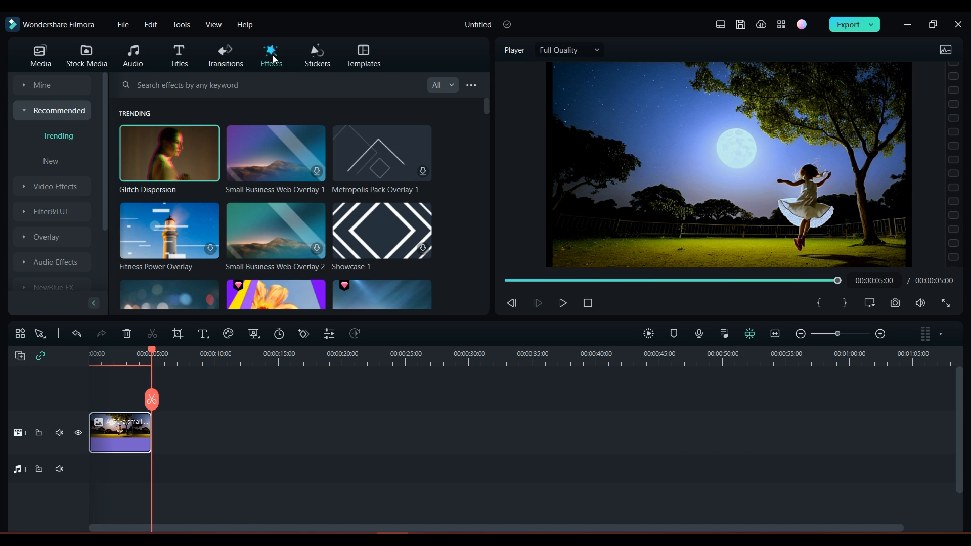
Step: Cycle the effects library through Medium and Small Thumbnail views toward List View
left_click(470, 85)
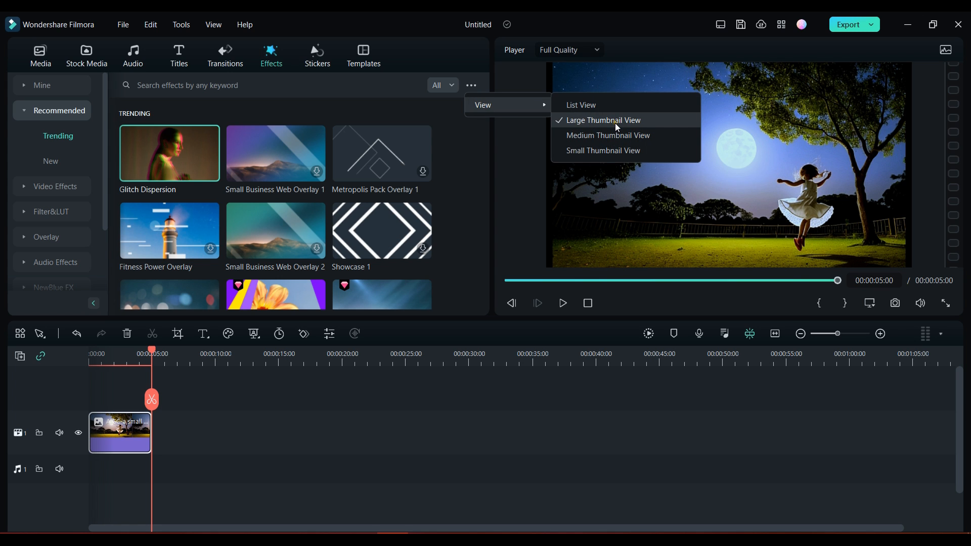
left_click(608, 135)
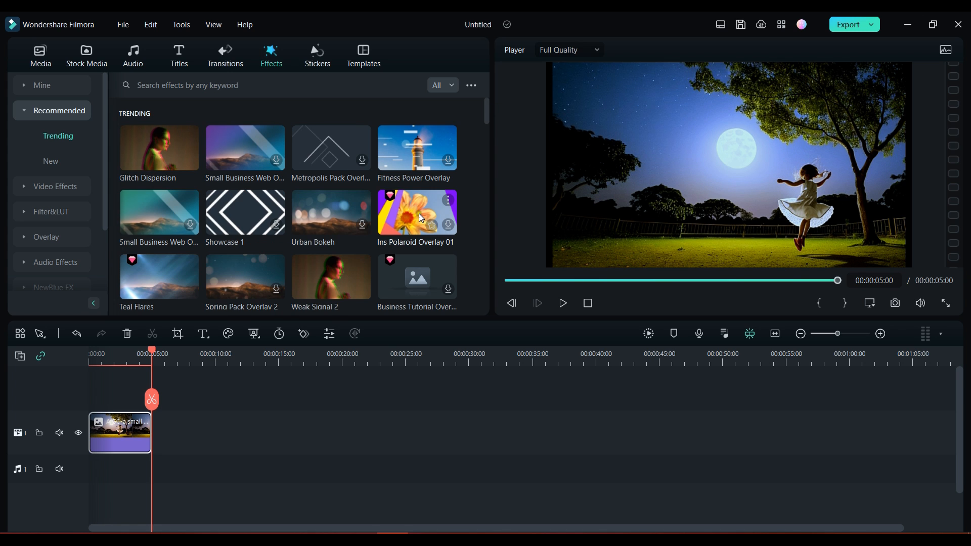
left_click(471, 86)
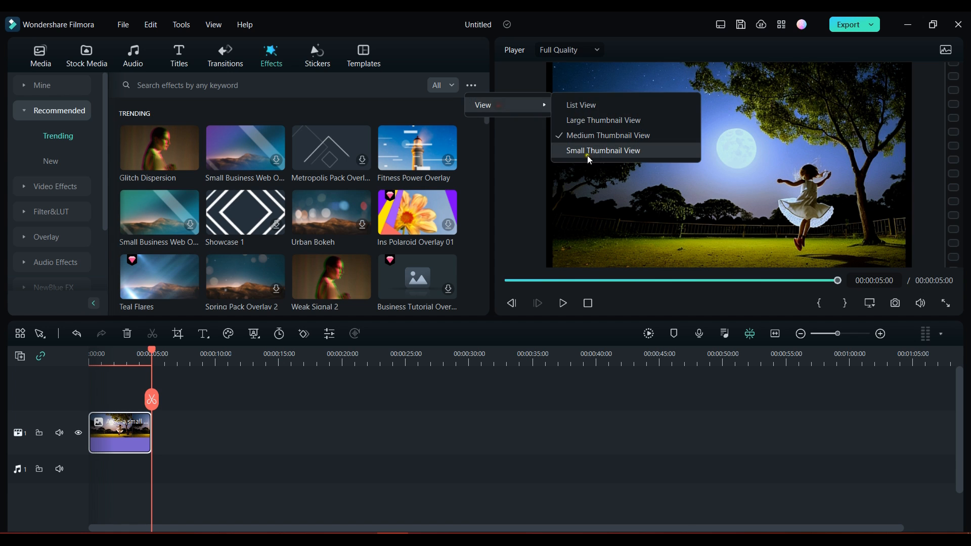
left_click(605, 151)
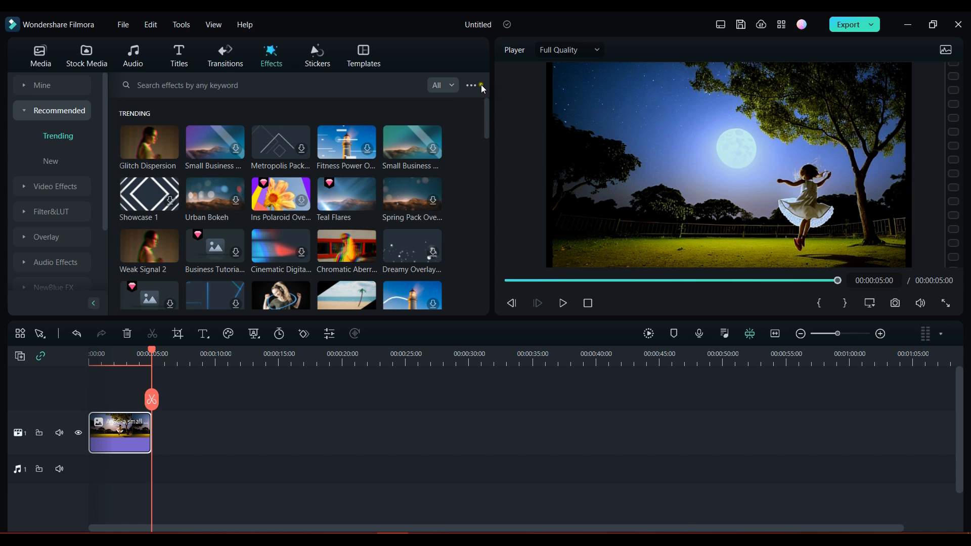
left_click(482, 85)
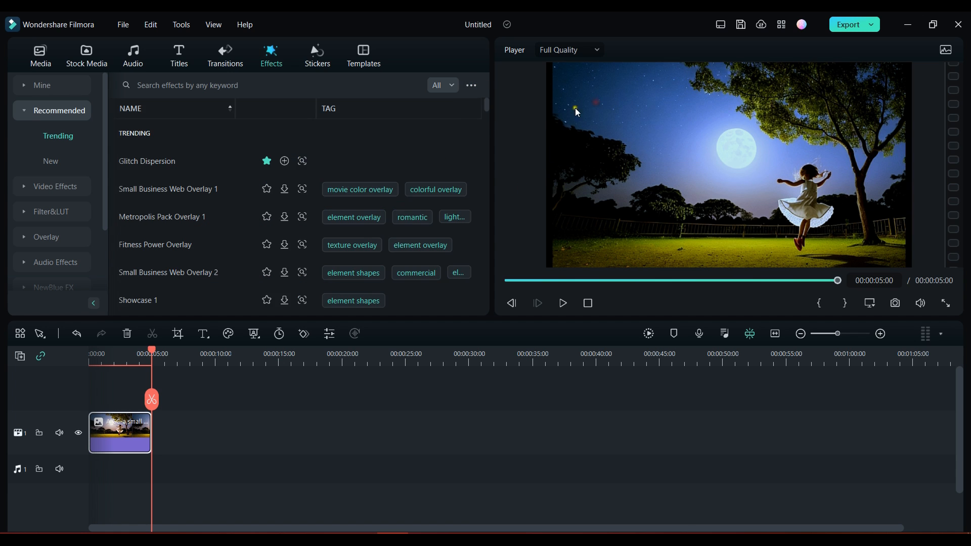
mouse_move(312, 190)
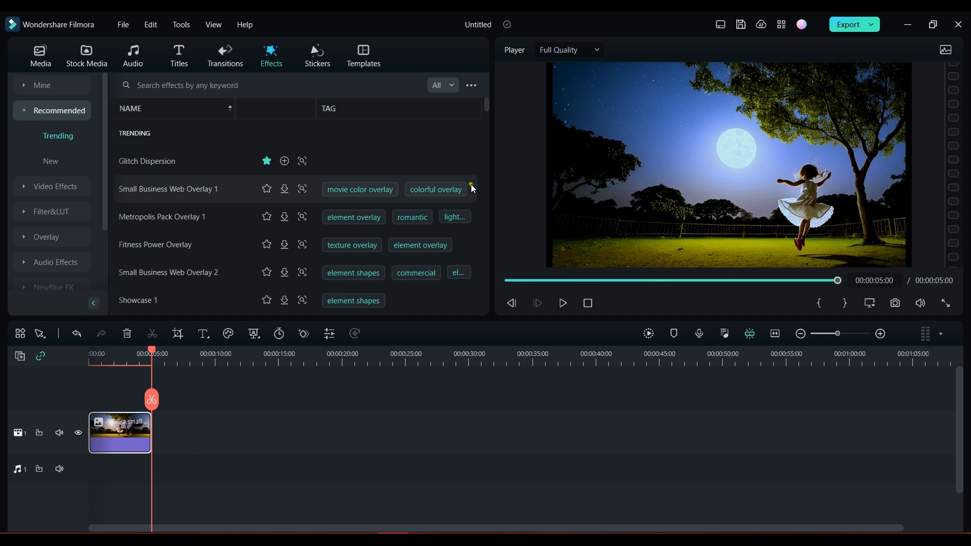
Step: Filter effects by the 'flare overlay' tag beside Teal Flares and show them as large thumbnails
scroll("down", 3)
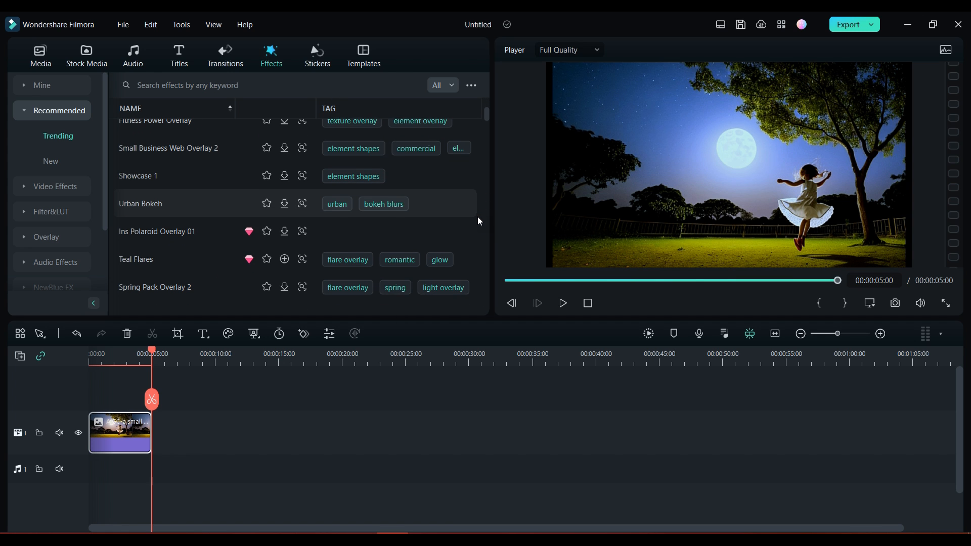
mouse_move(353, 267)
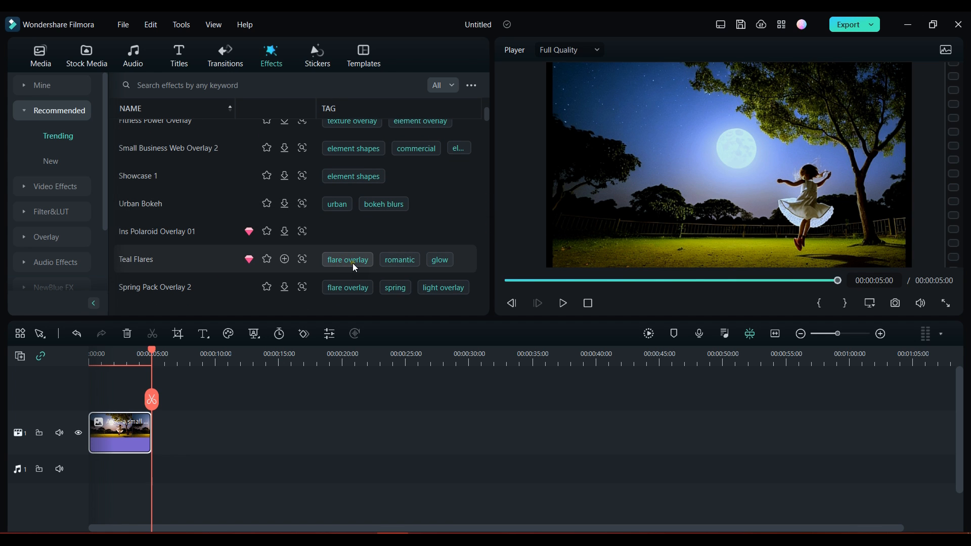
left_click(348, 259)
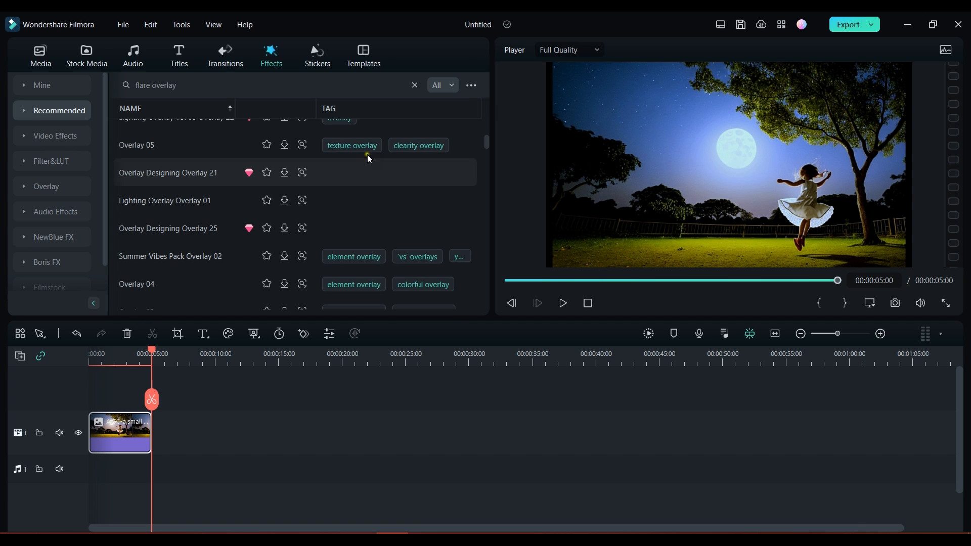
left_click(470, 86)
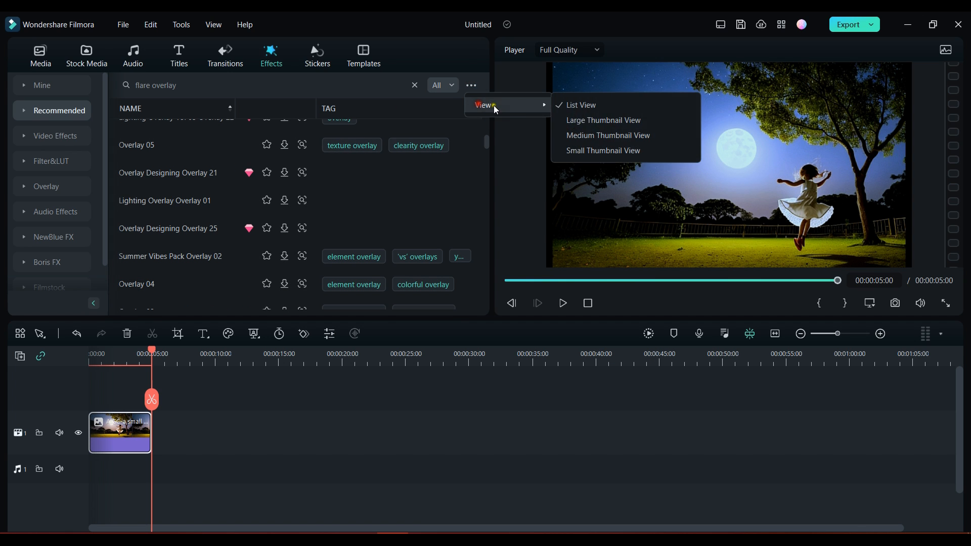
left_click(608, 135)
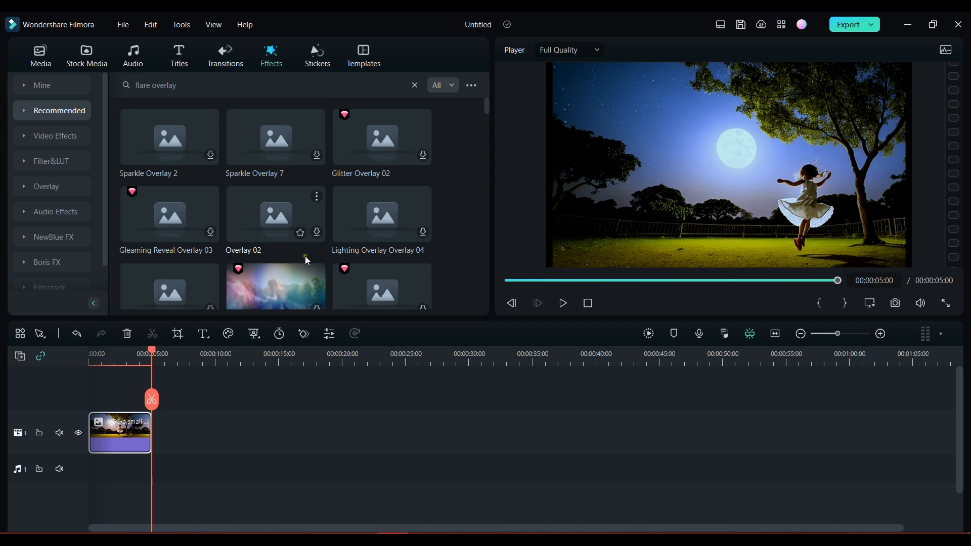
mouse_move(451, 186)
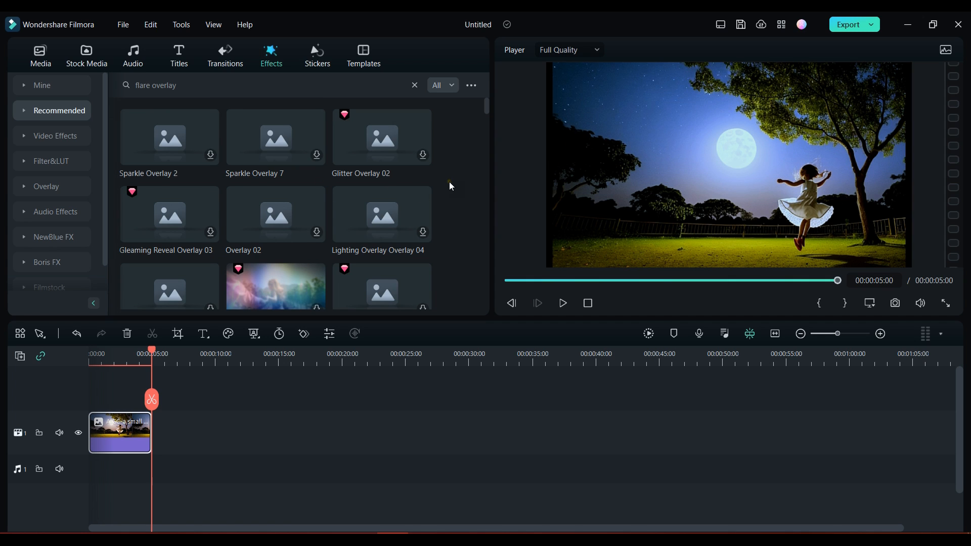
mouse_move(465, 186)
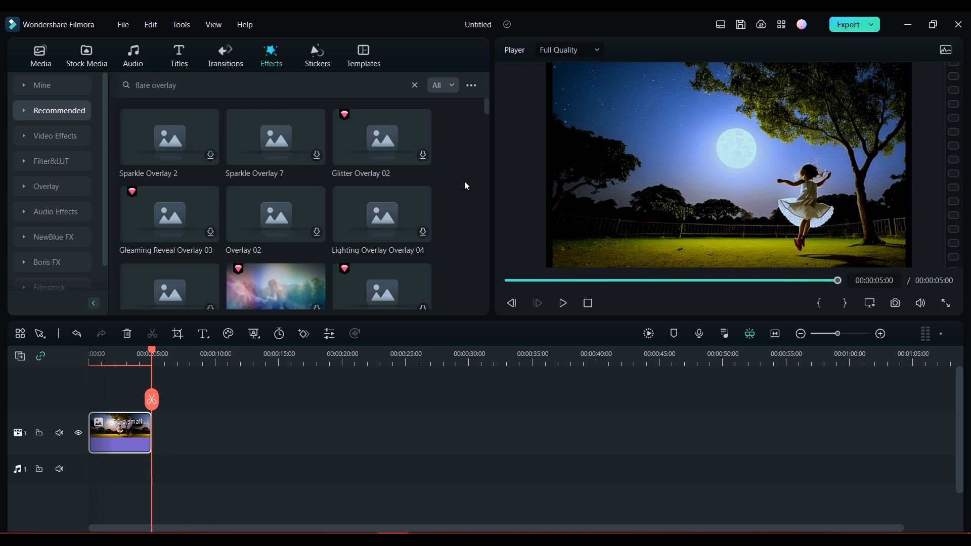